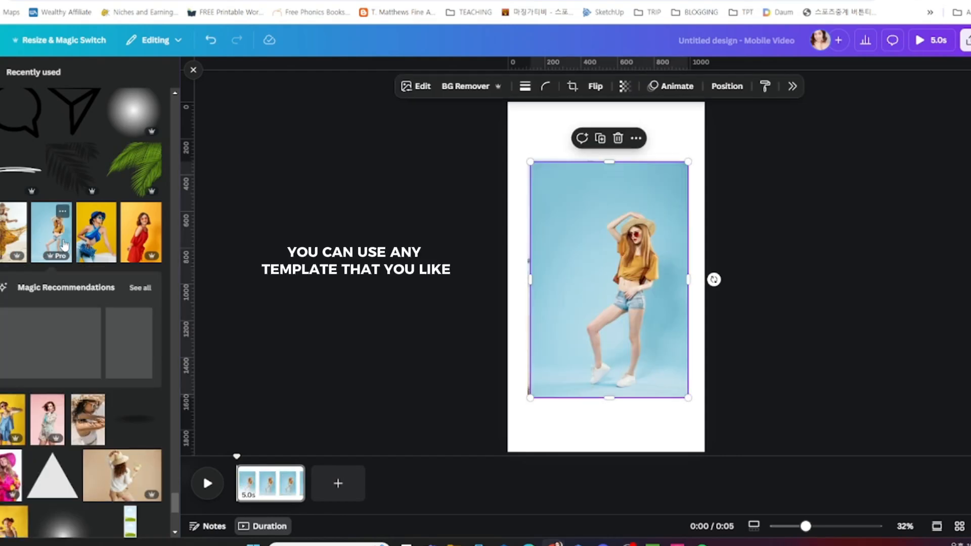
# - Add the eight outfit photos in recoloured frames and stack them as a vertical filmstrip on the right edge
pyautogui.click(141, 231)
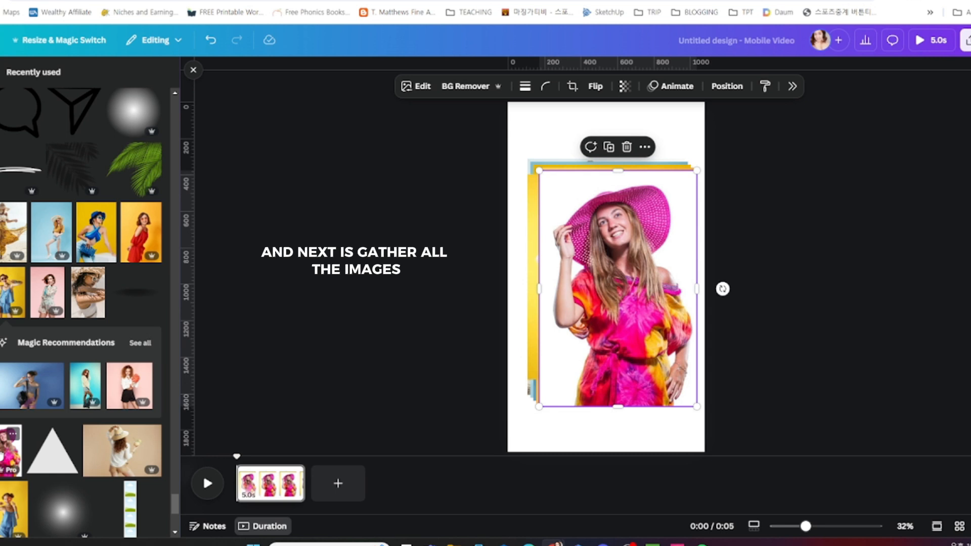
pyautogui.click(726, 85)
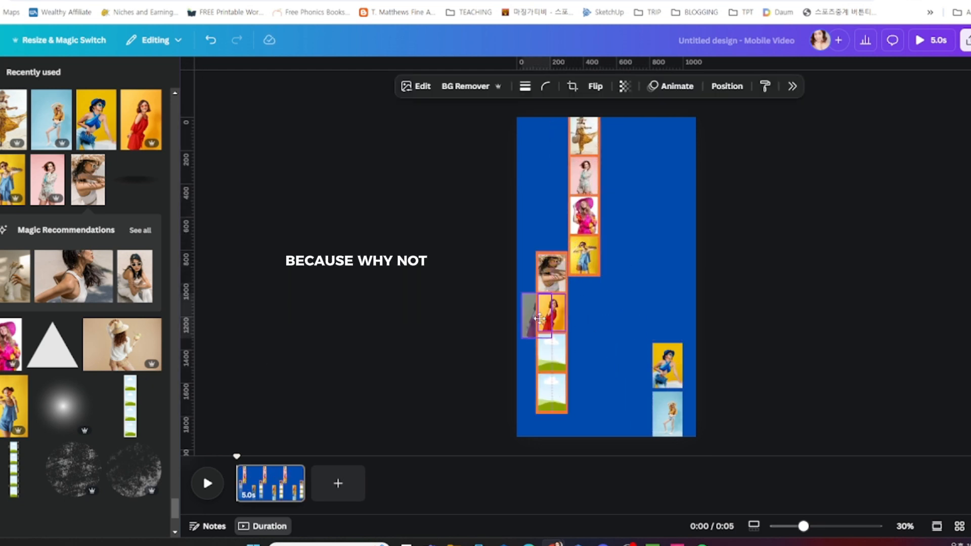
pyautogui.click(534, 86)
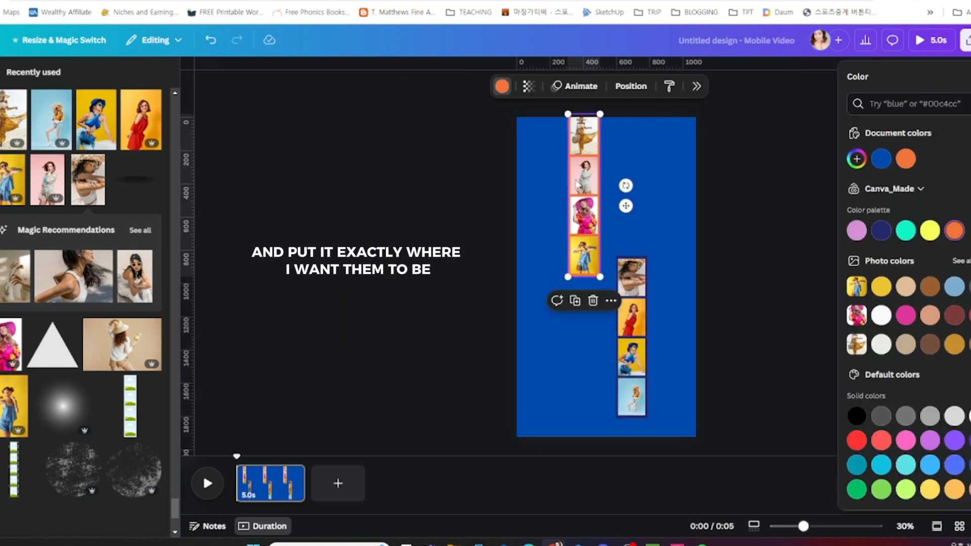
pyautogui.click(630, 341)
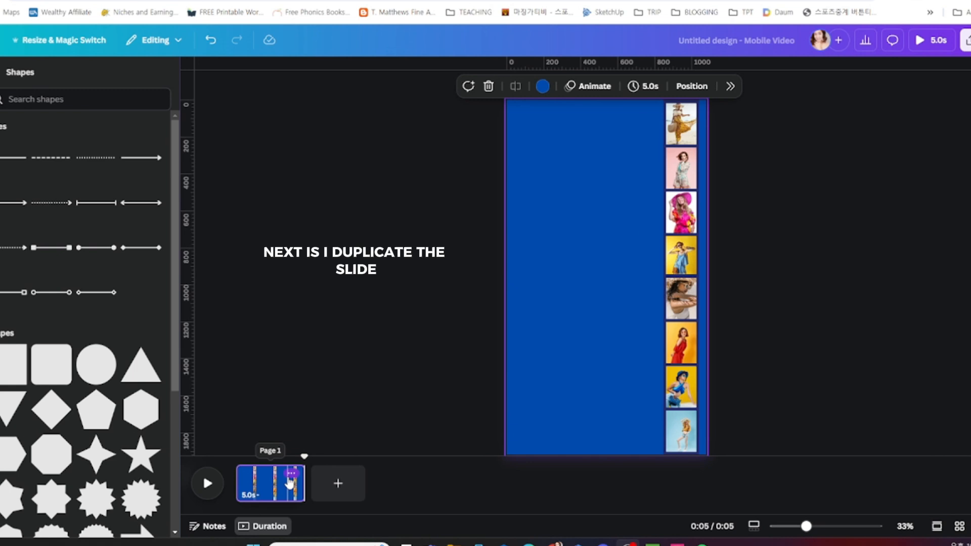
# - On a duplicated pink page, add a yellow rounded outline square with a triangle pointer aimed at the strip
pyautogui.click(289, 479)
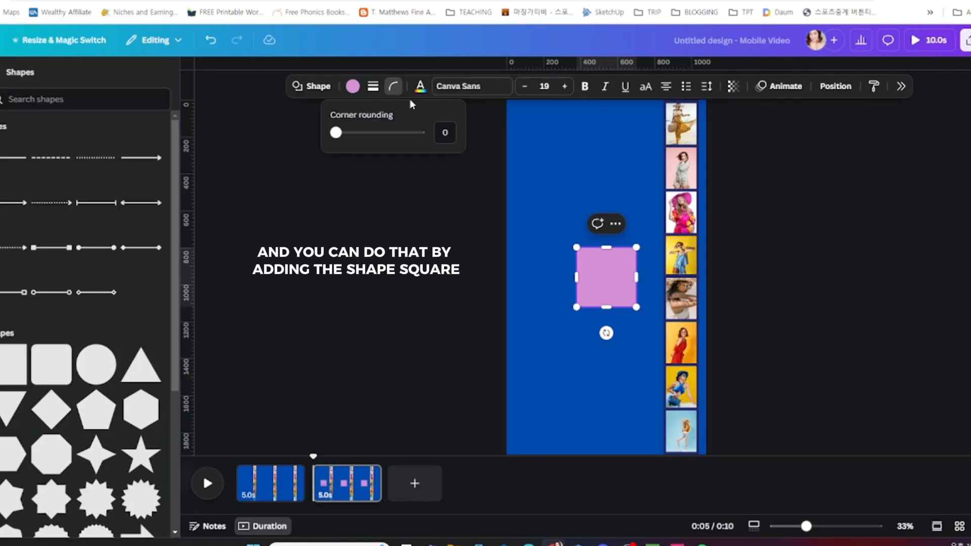
pyautogui.click(372, 86)
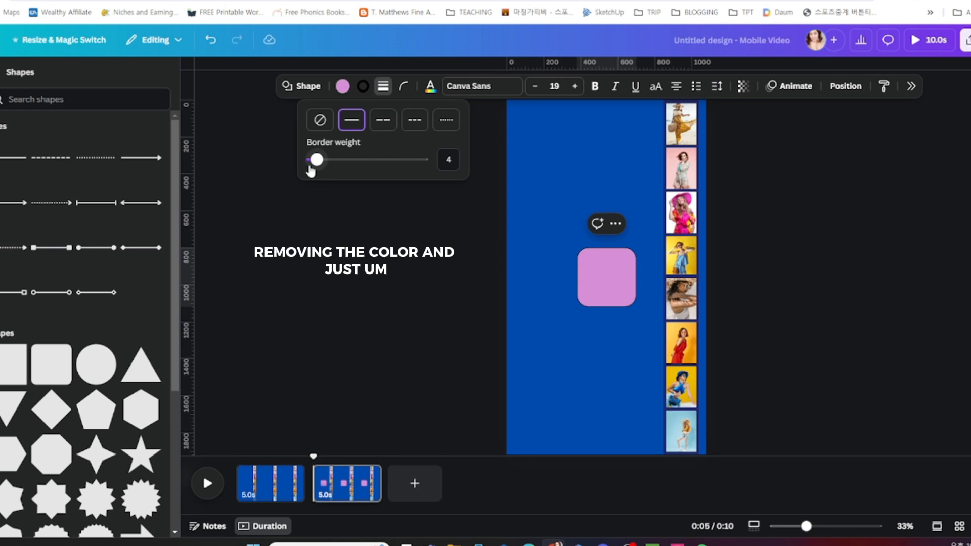
pyautogui.moveTo(316, 160); pyautogui.dragTo(335, 159)
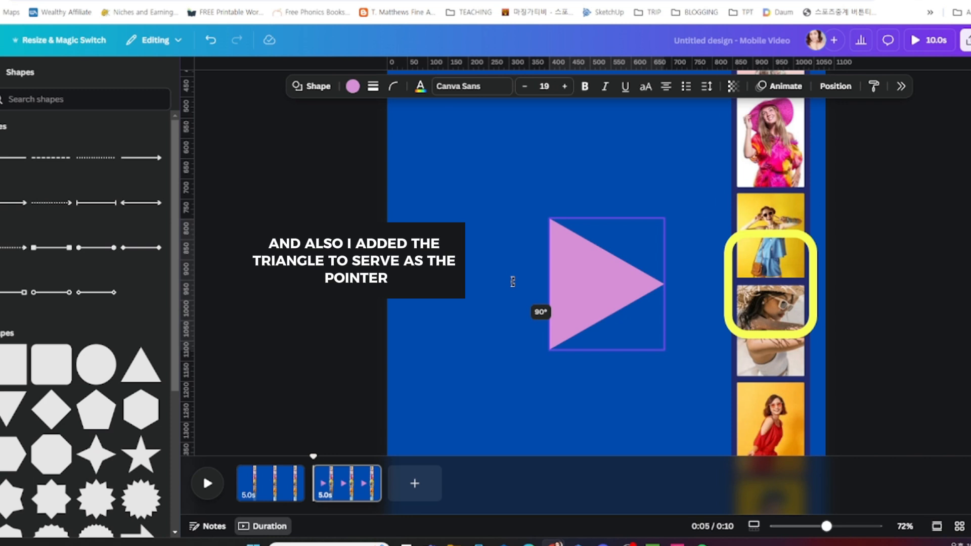
pyautogui.click(352, 86)
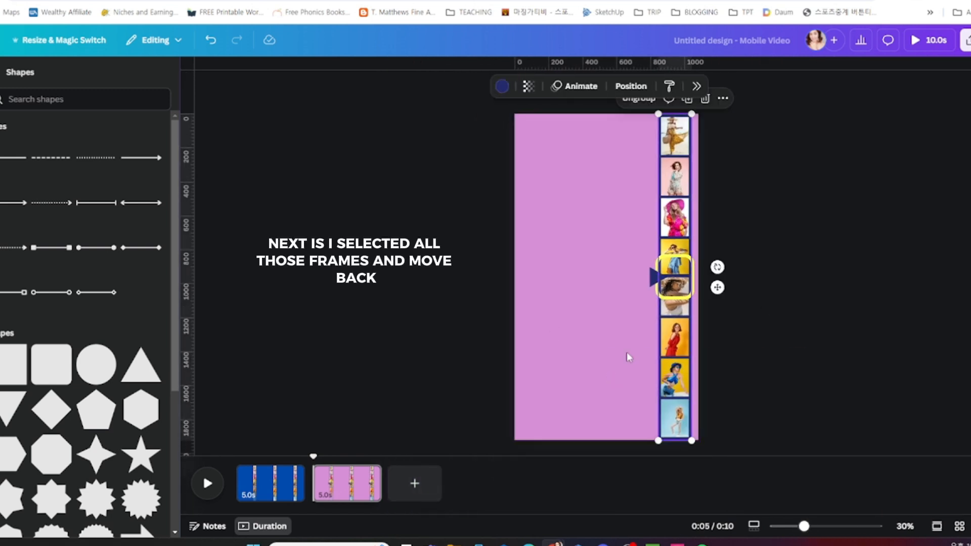
pyautogui.moveTo(680, 352)
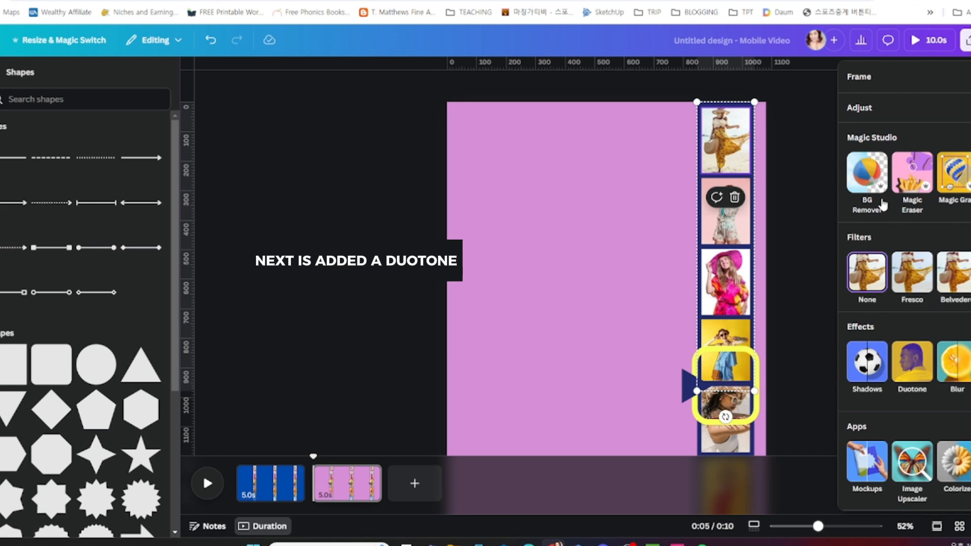
# - Duotone the strip photos, give the background a radial gradient and add a Smooth path animation
pyautogui.click(725, 138)
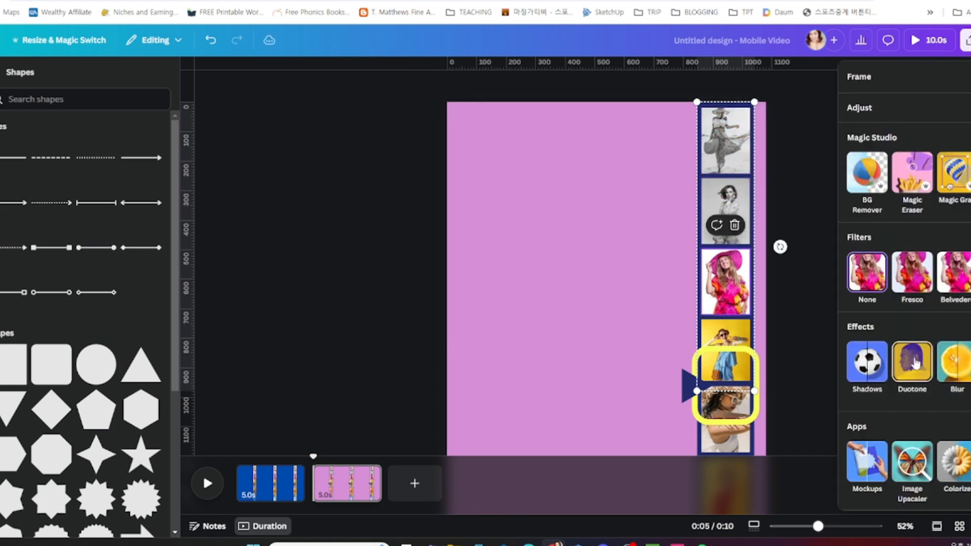
pyautogui.click(911, 362)
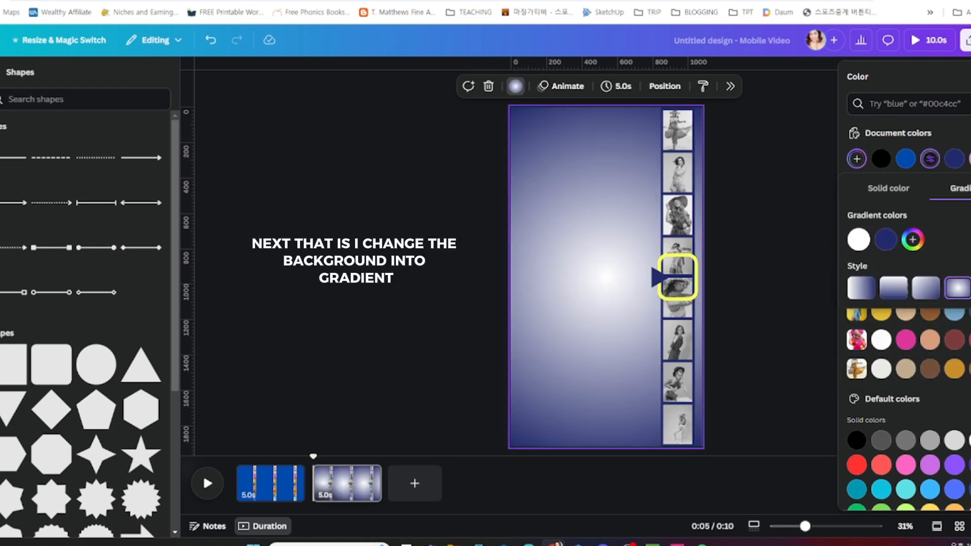
pyautogui.click(566, 86)
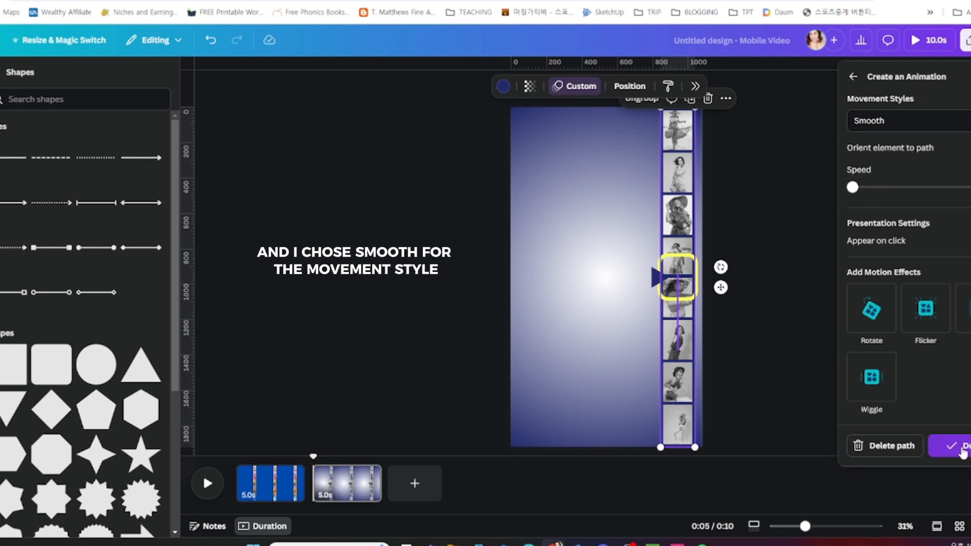
pyautogui.click(964, 445)
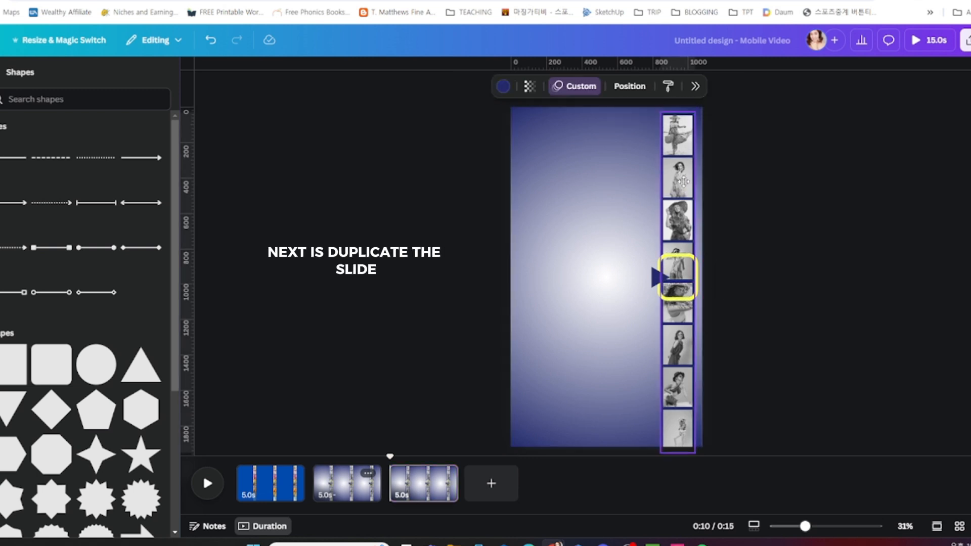
# - Centre the pink-hat photo on the page with rounded corners and an outline border
pyautogui.click(676, 277)
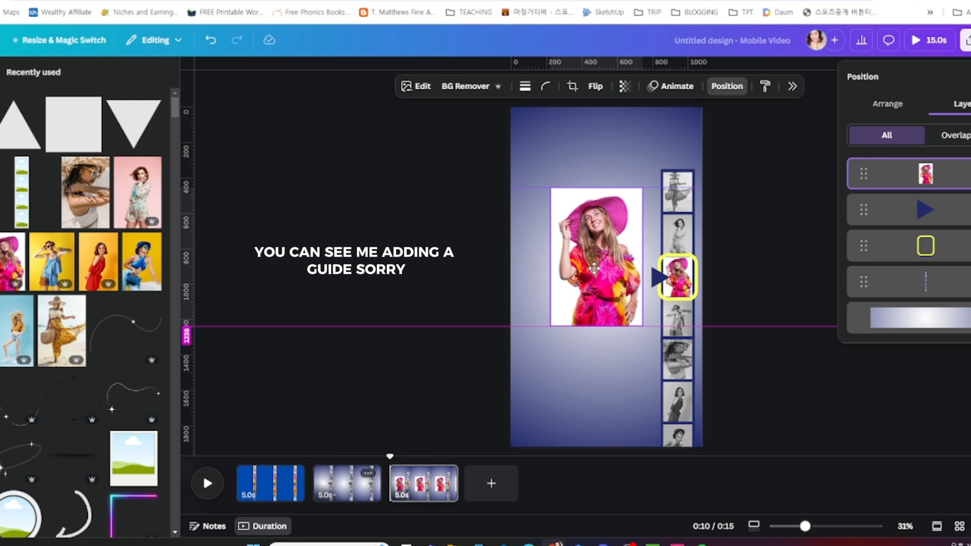
pyautogui.click(594, 256)
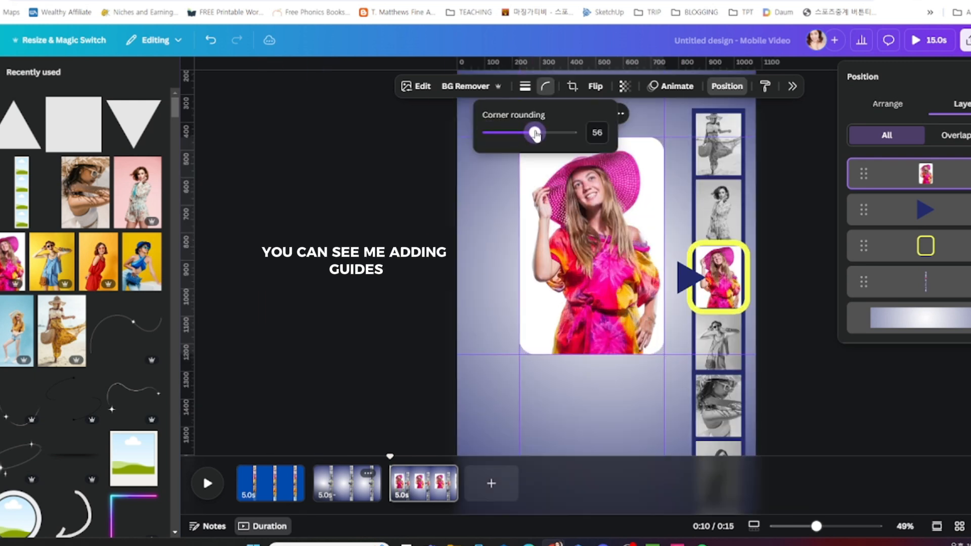
pyautogui.click(533, 86)
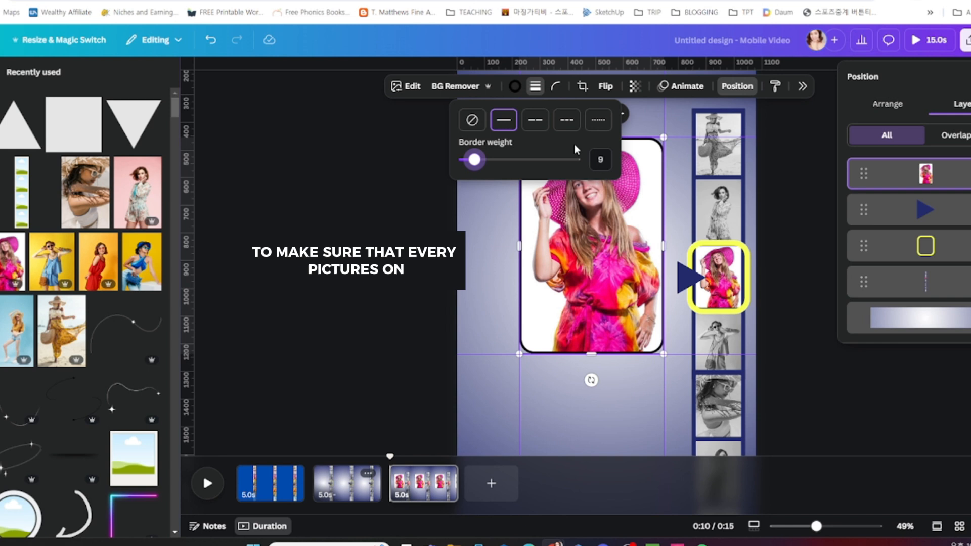
pyautogui.click(514, 86)
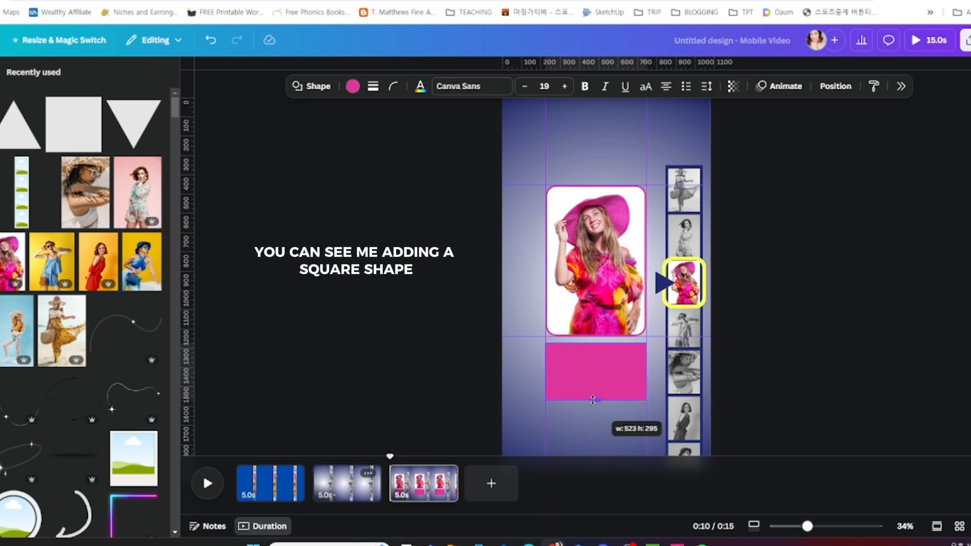
# - Size the pink card under the photo and fill it with a 20-word Quick Lorem paragraph below VIBRANT PINK
pyautogui.click(392, 86)
pyautogui.write('VIBRANT PINK')
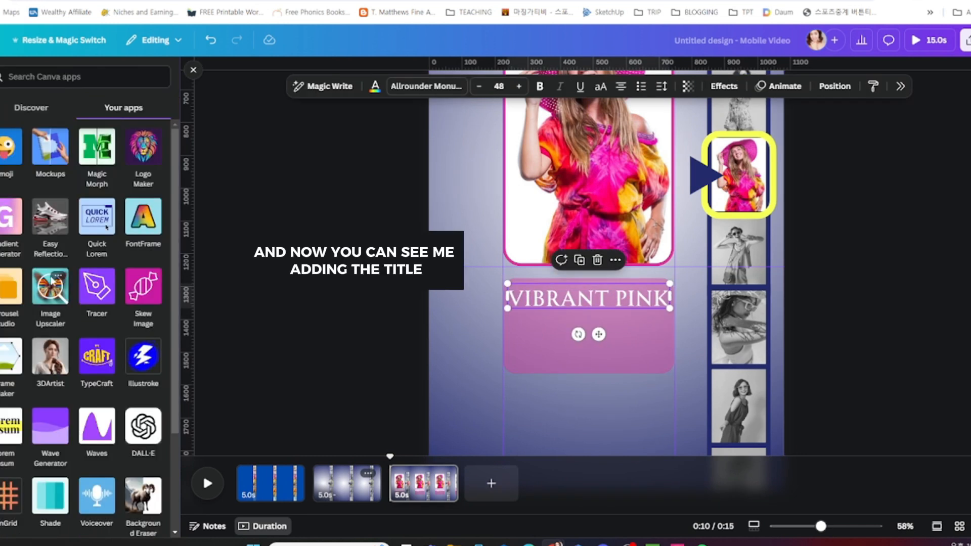
pyautogui.click(97, 214)
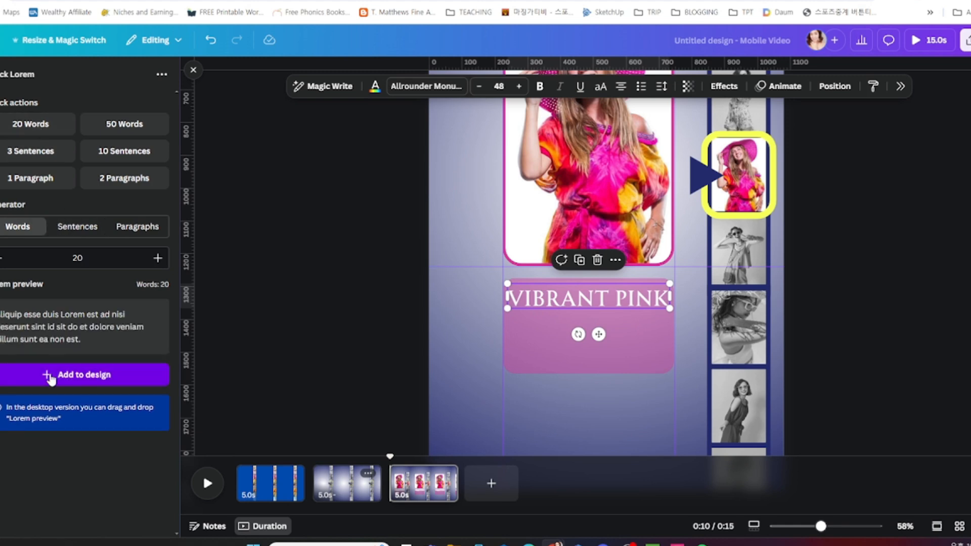
pyautogui.click(85, 374)
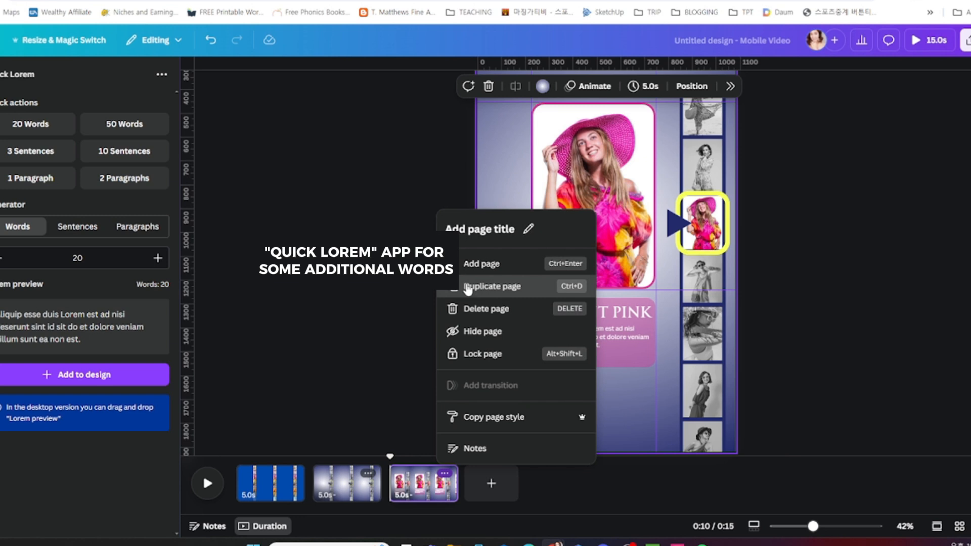
# - Duplicate the page, give the strip a movement animation, then duplicate again for the straw-hat card
pyautogui.click(491, 286)
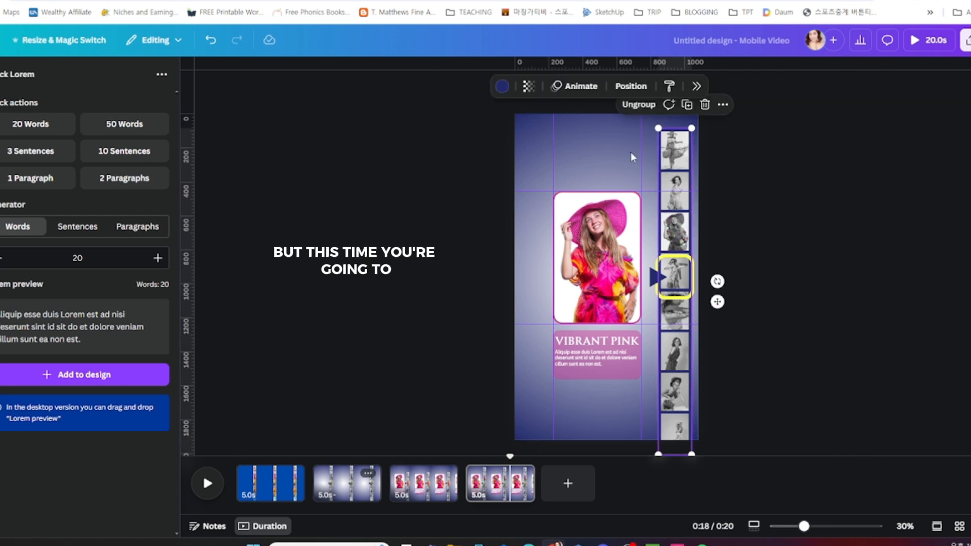
pyautogui.click(574, 85)
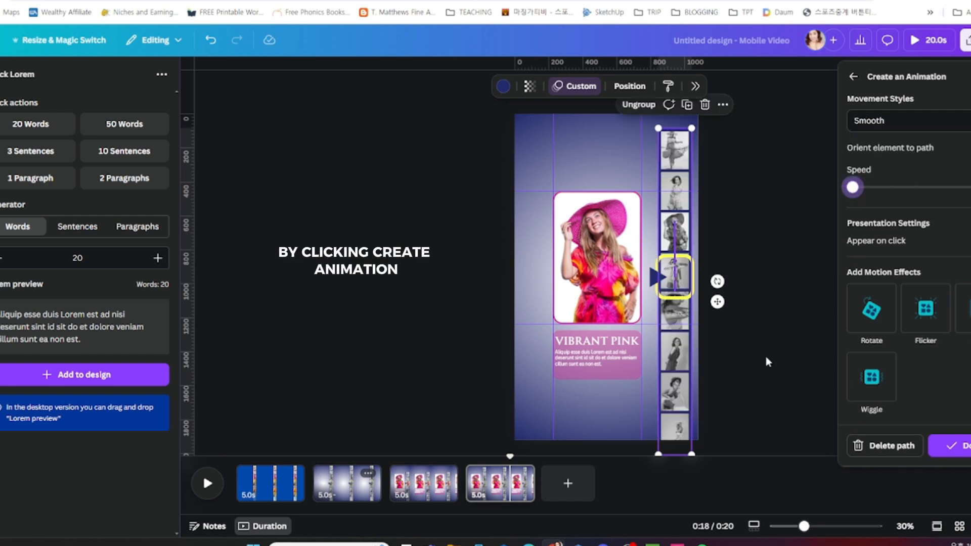
pyautogui.rightClick(597, 260)
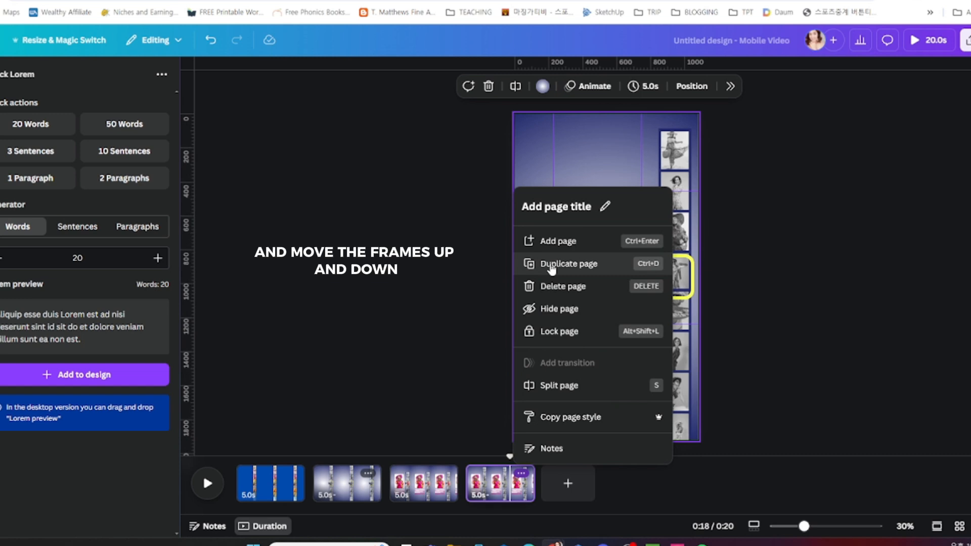
pyautogui.click(567, 263)
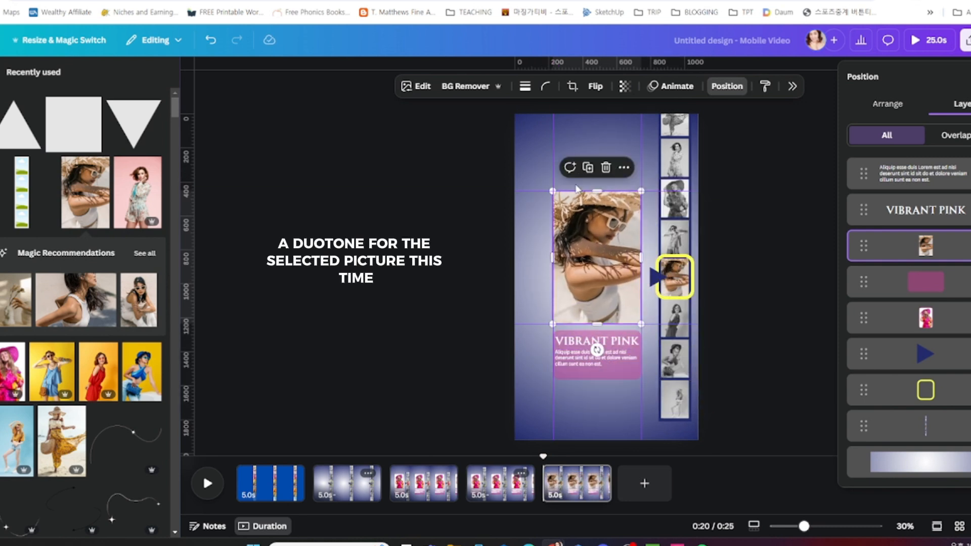
# - Duotone and round the centred straw-hat photo, recolour the text box and retitle it CREAM BEIGE & WHITE
pyautogui.click(555, 86)
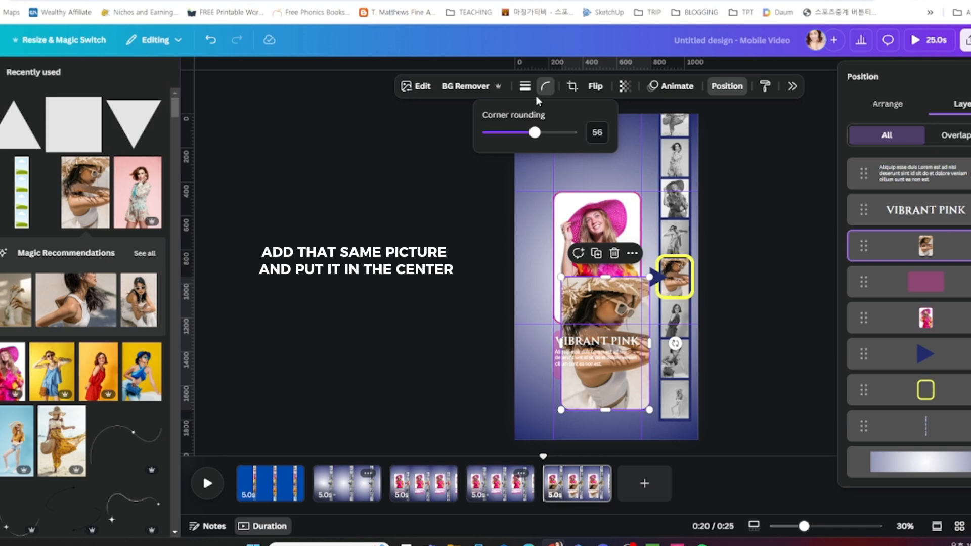
pyautogui.click(534, 86)
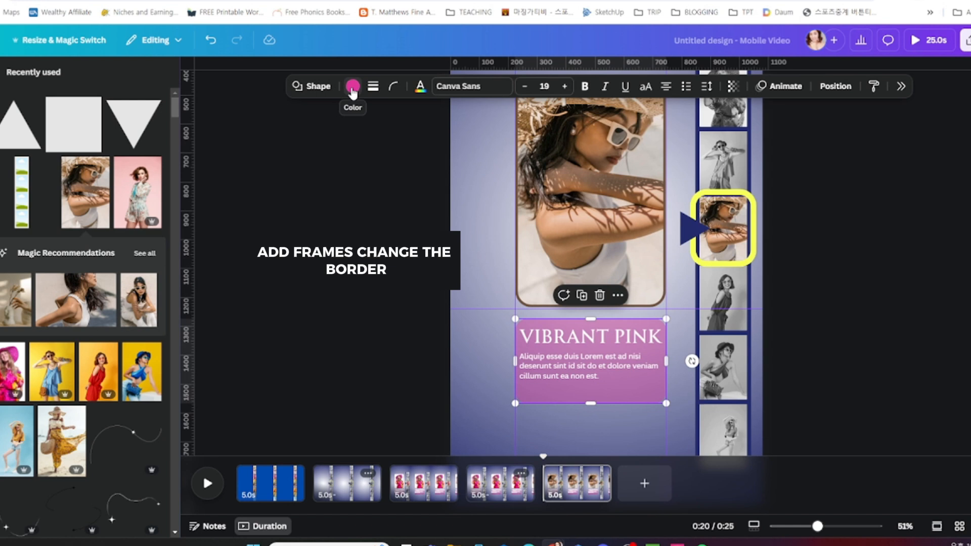
pyautogui.click(352, 85)
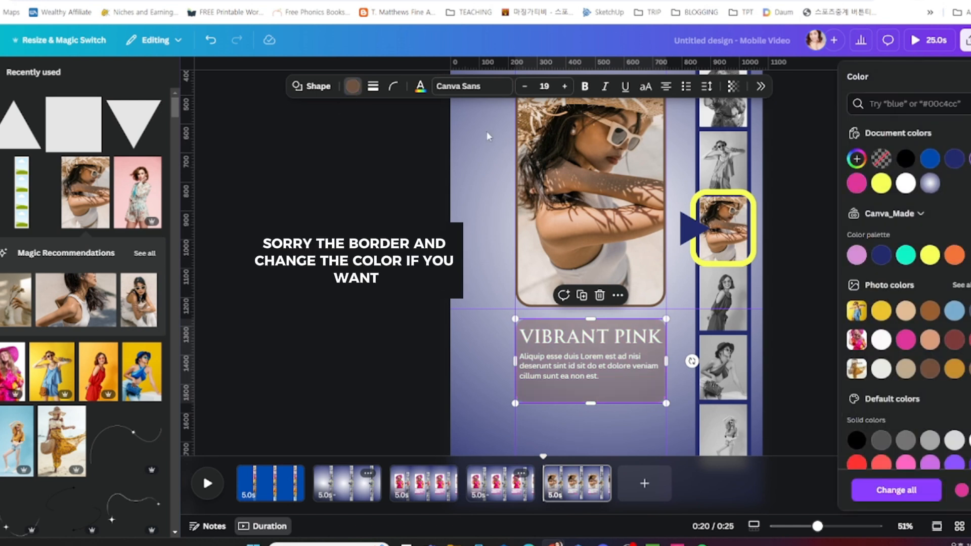
pyautogui.click(590, 336)
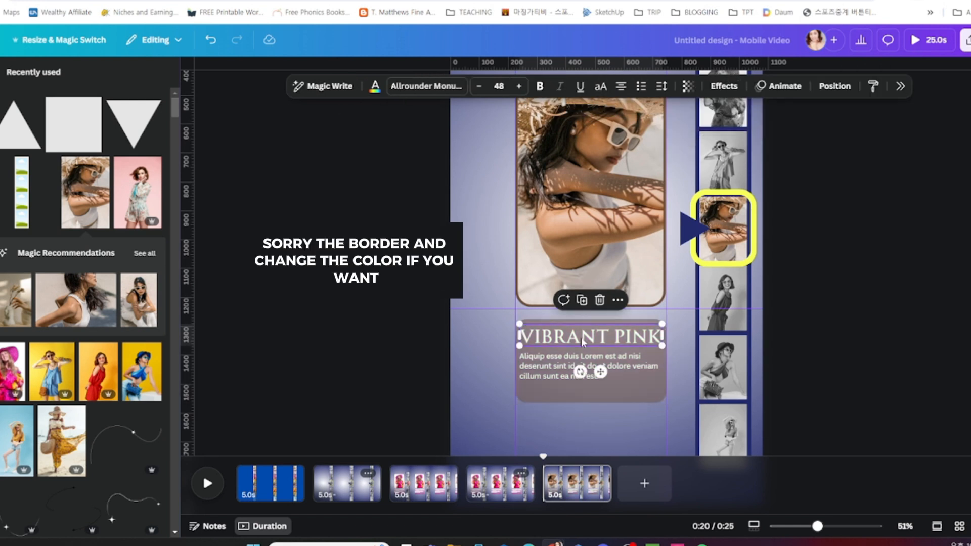
pyautogui.click(660, 86)
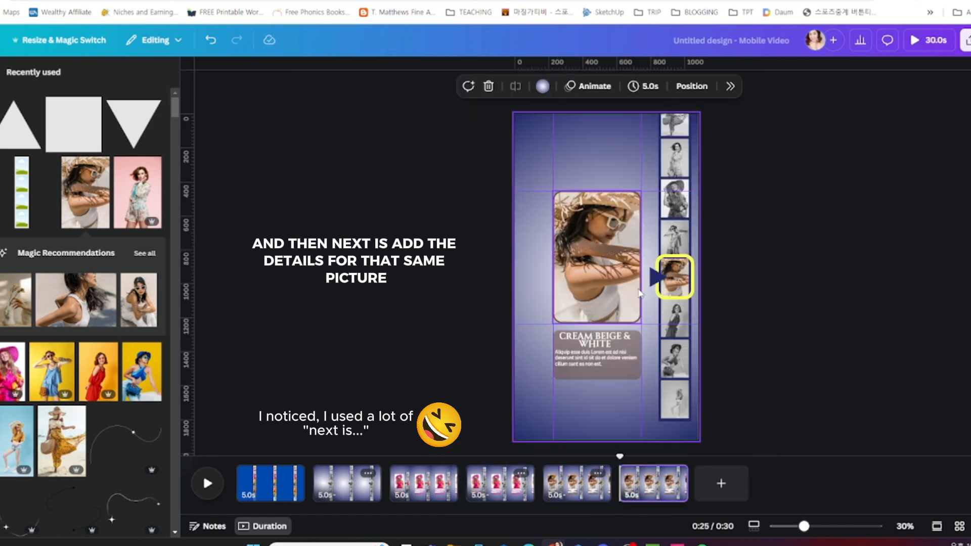
# - Duotone the filmstrip photos and duplicate the finished page
pyautogui.click(673, 277)
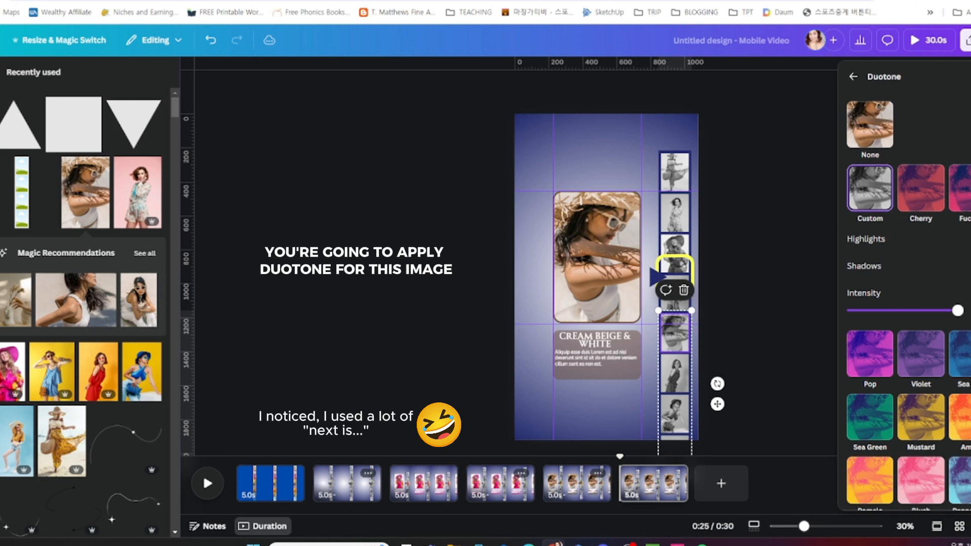
pyautogui.click(578, 86)
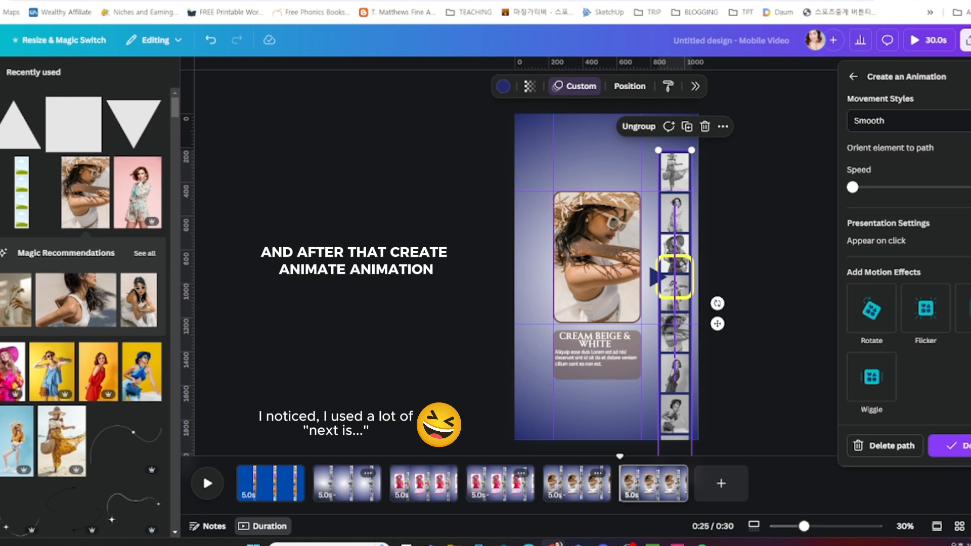
pyautogui.rightClick(652, 483)
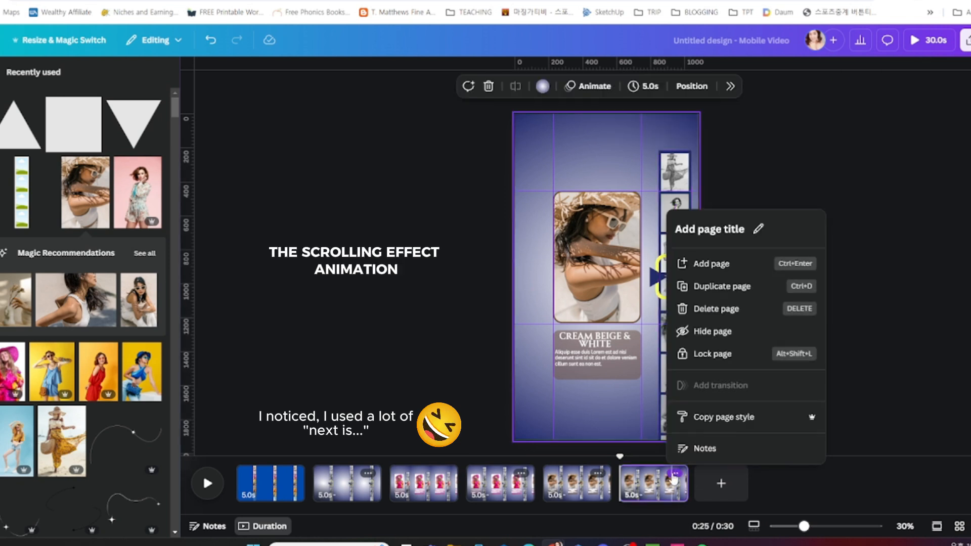
pyautogui.click(722, 286)
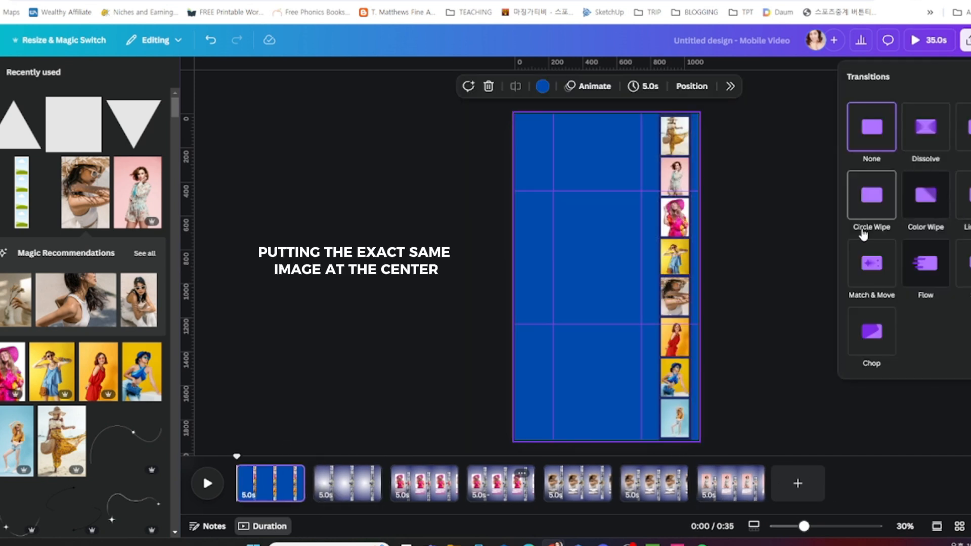
# - Duplicate the Baby Pink Tunic page, animate its filmstrip and recolour the text box
pyautogui.click(871, 263)
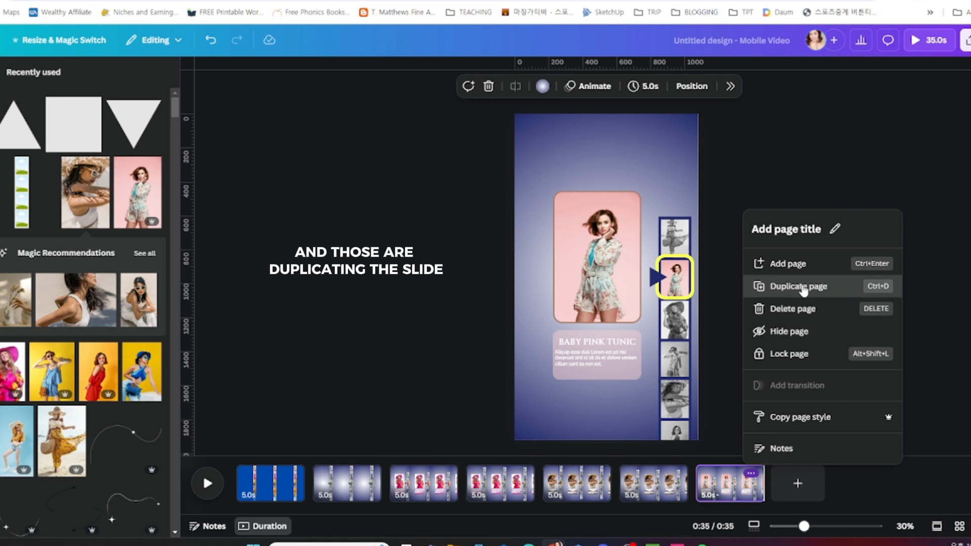
pyautogui.click(798, 286)
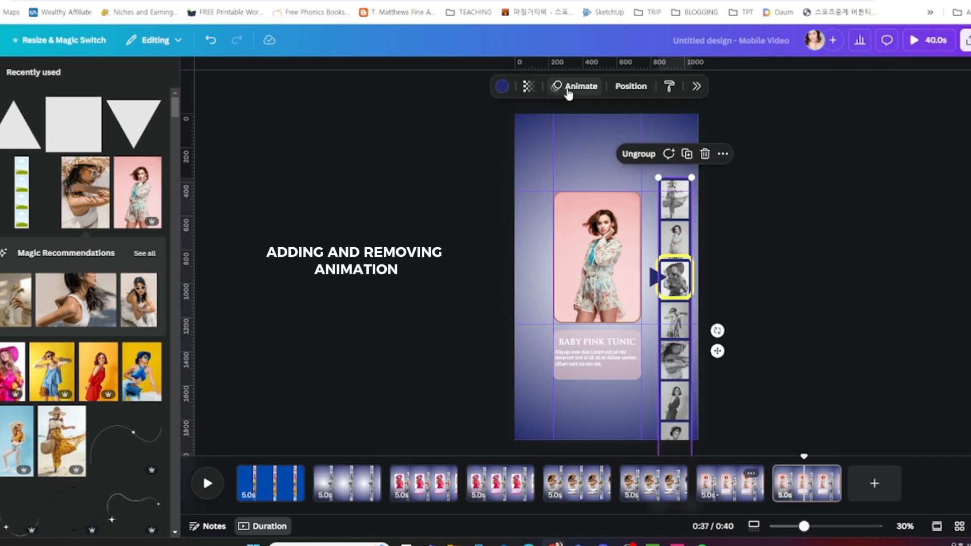
pyautogui.click(574, 86)
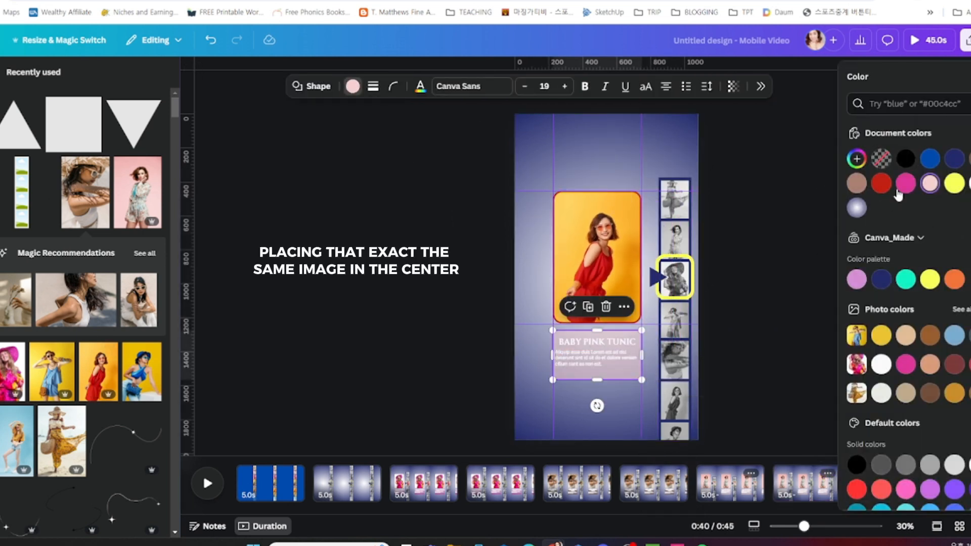
pyautogui.click(595, 352)
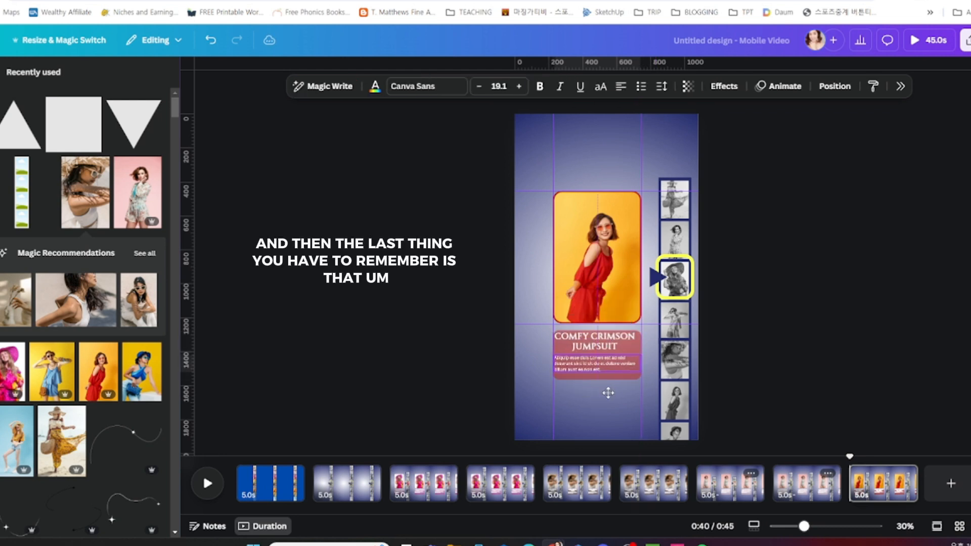
# - Apply effects and a scrolling animation to the Comfy Crimson Jumpsuit page's filmstrip
pyautogui.click(783, 86)
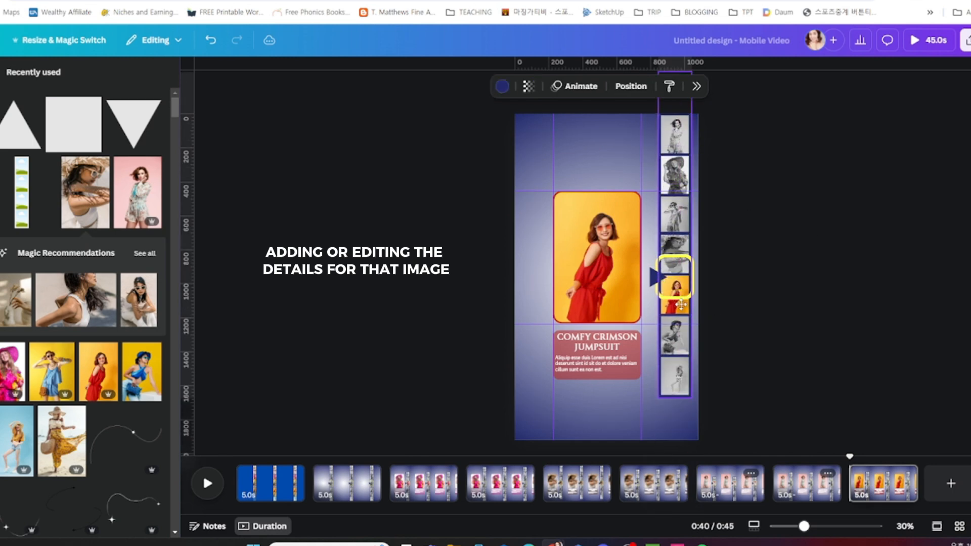
pyautogui.click(674, 277)
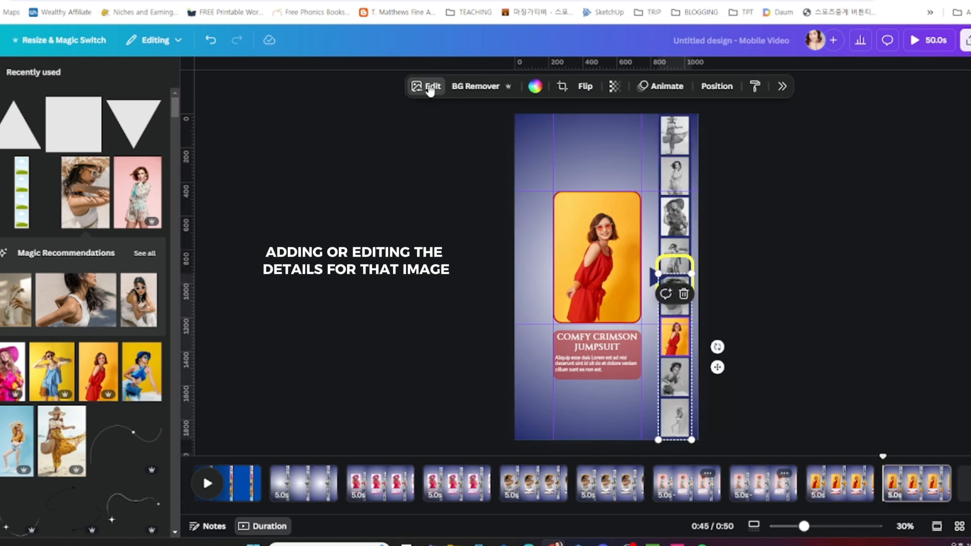
pyautogui.click(665, 85)
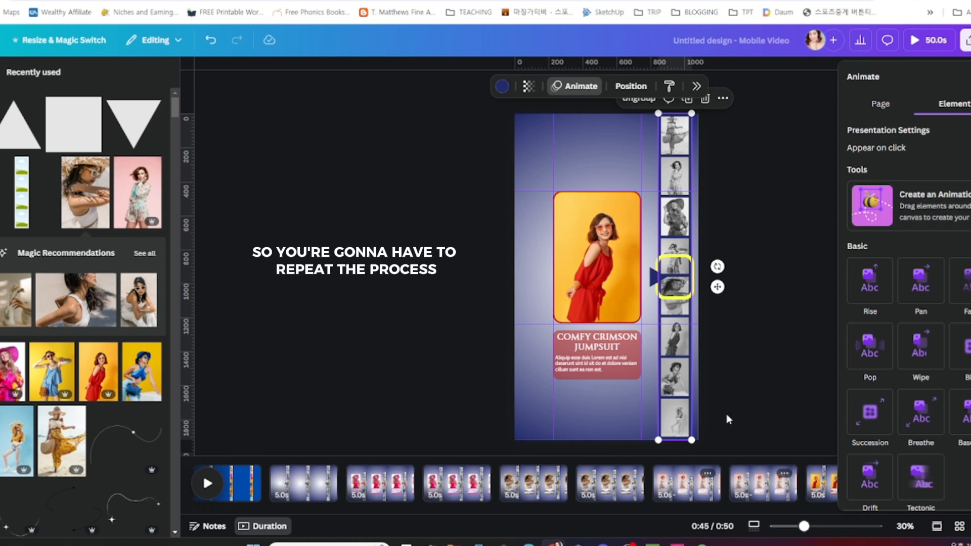
pyautogui.click(872, 206)
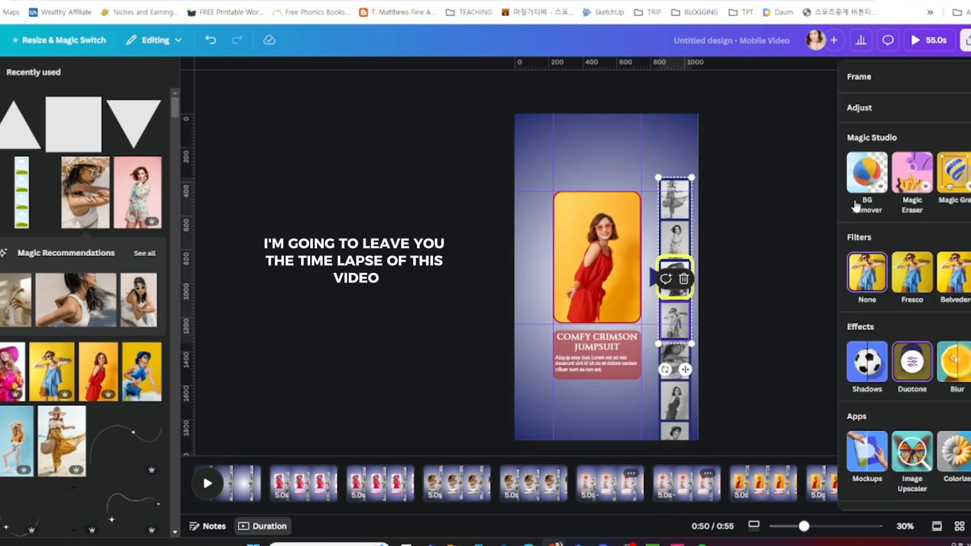
# - Duotone the Bubbly Blue Shorts filmstrip, recolour its text box, group the strip and animate it
pyautogui.click(674, 275)
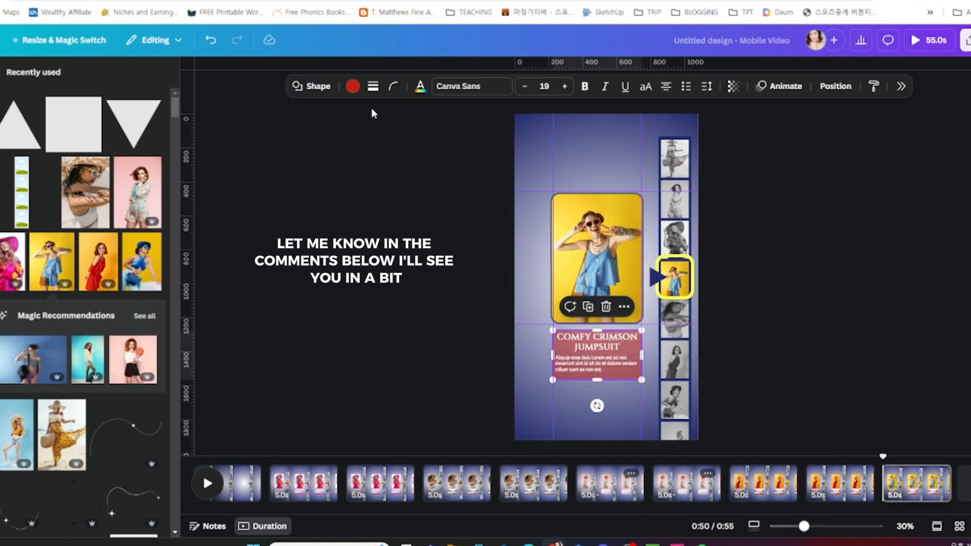
pyautogui.click(594, 344)
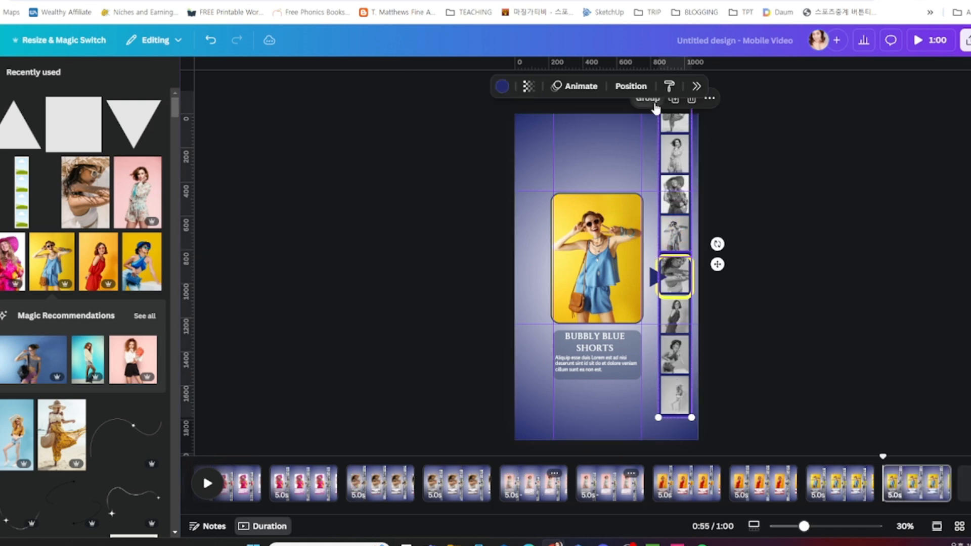
pyautogui.click(580, 85)
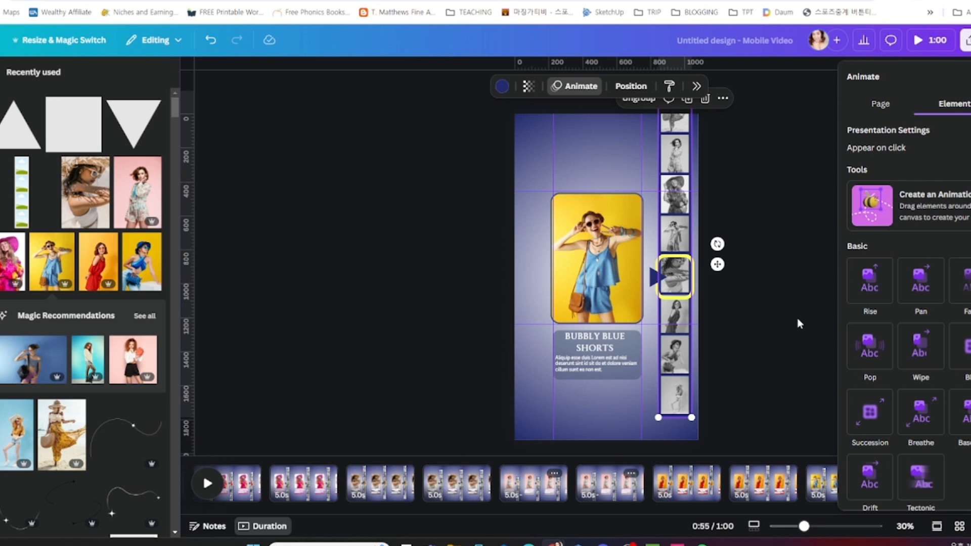
pyautogui.click(869, 206)
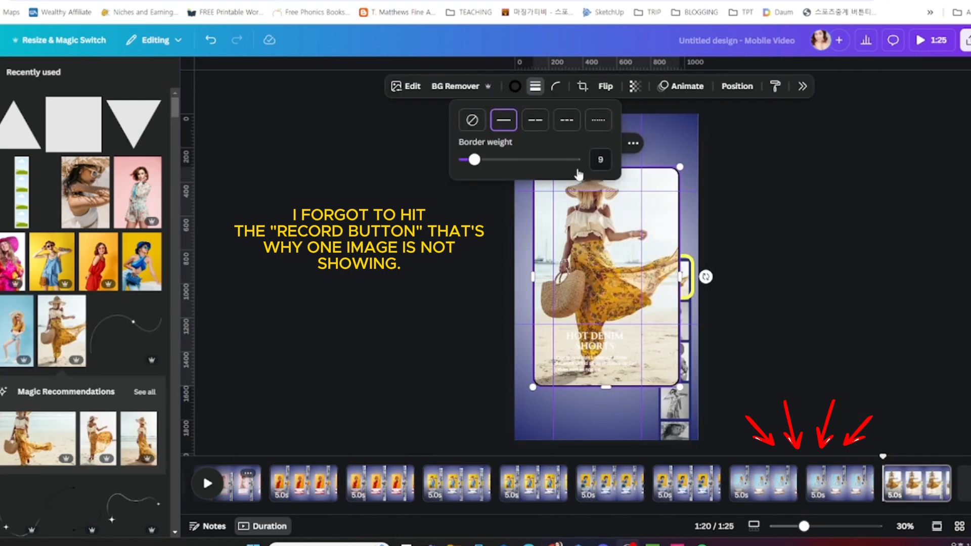
# - Give the Hot Denim Shorts photo a border weight and a colour swatch picked from the photo
pyautogui.click(514, 86)
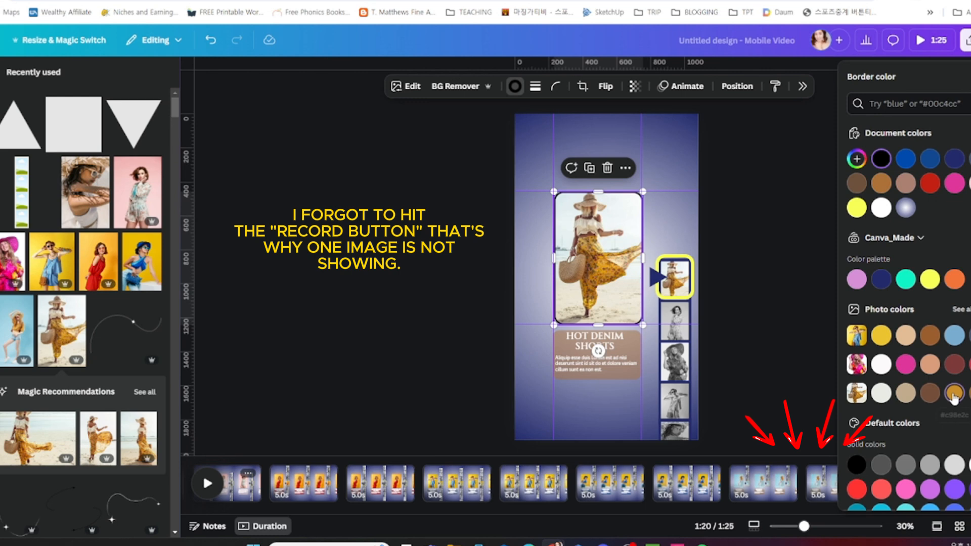
pyautogui.click(595, 344)
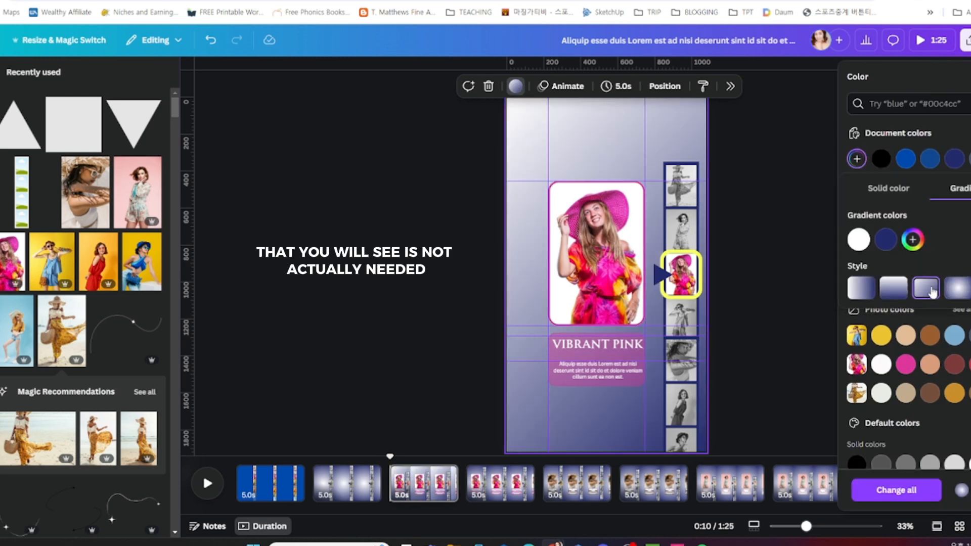
# - Switch the Vibrant Pink background to a horizontal gradient running dark left to light right
pyautogui.click(860, 288)
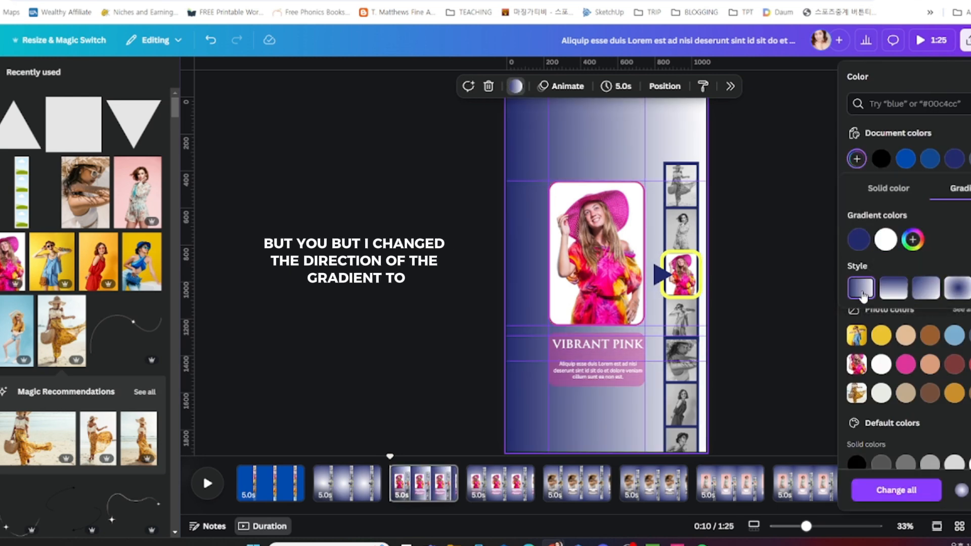
pyautogui.click(859, 241)
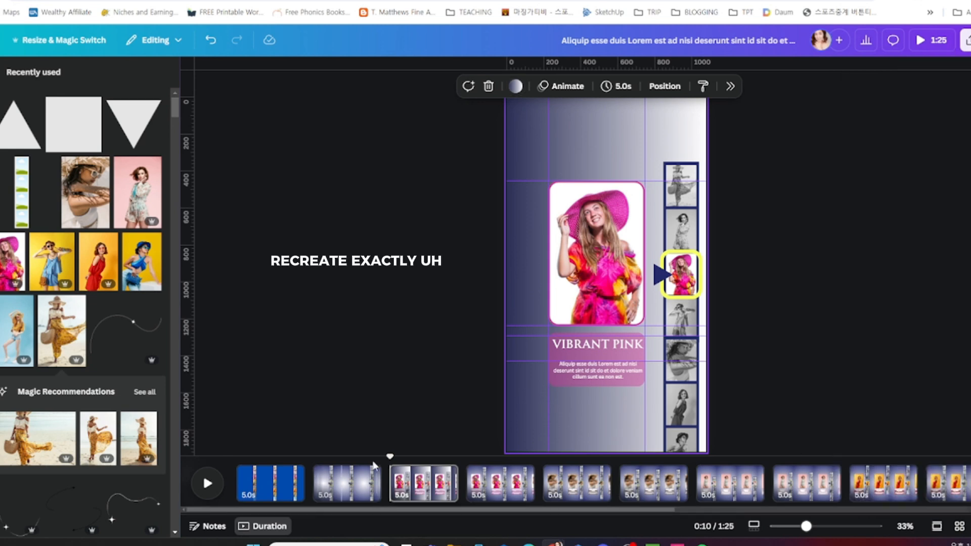
pyautogui.click(515, 86)
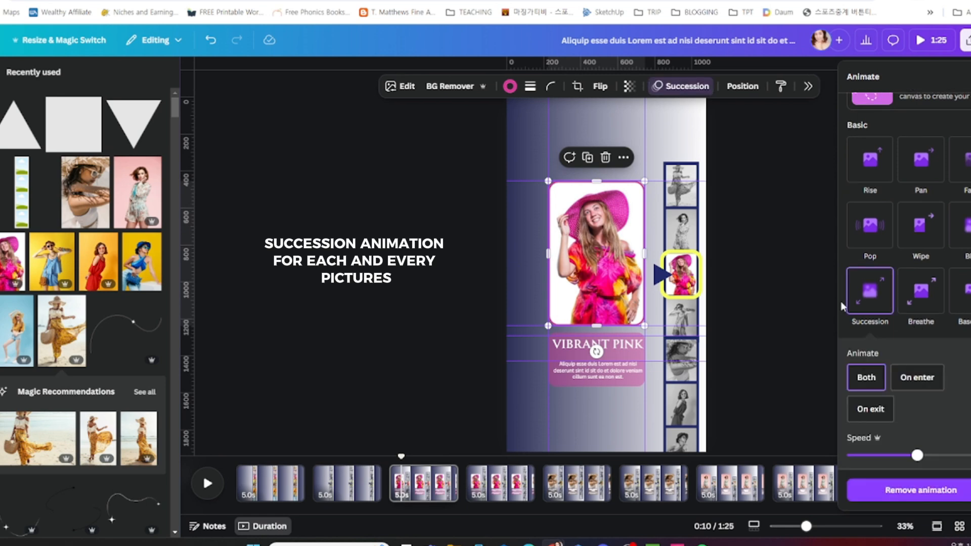
# - Give the Chic Sundress page's centered photo the Succession animation
pyautogui.scroll(-3)
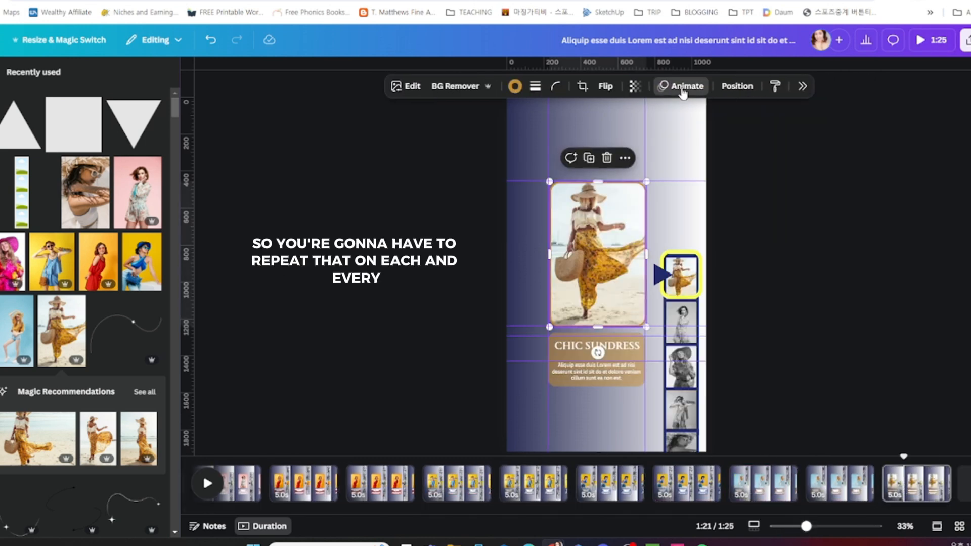
pyautogui.click(685, 85)
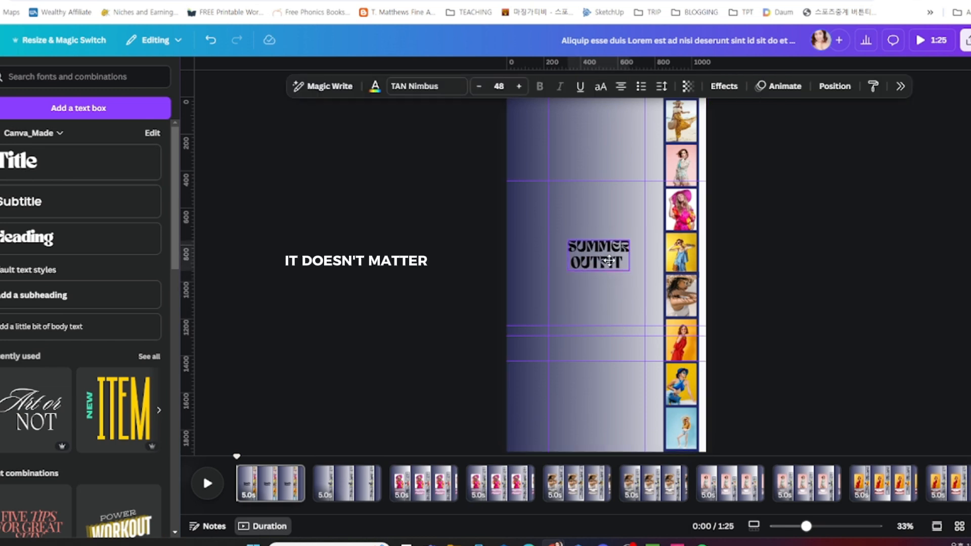
# - Make the SUMMER OUTFIT title larger and restyle it as a yellow serif heading
pyautogui.click(596, 254)
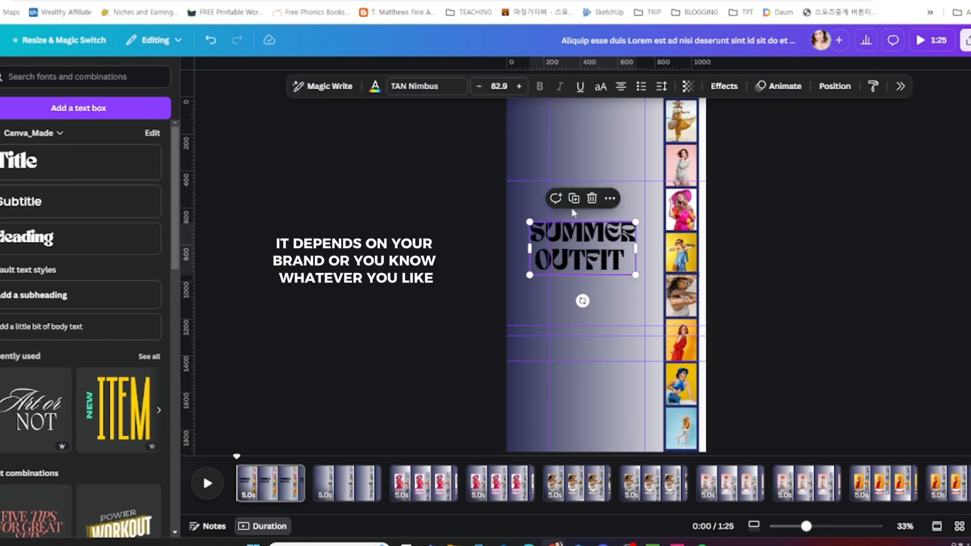
pyautogui.click(929, 279)
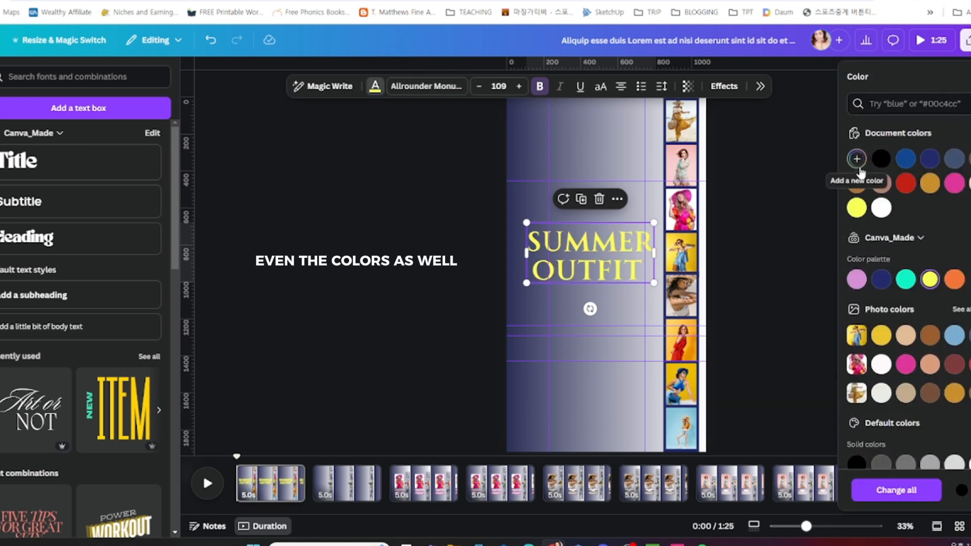
pyautogui.click(856, 159)
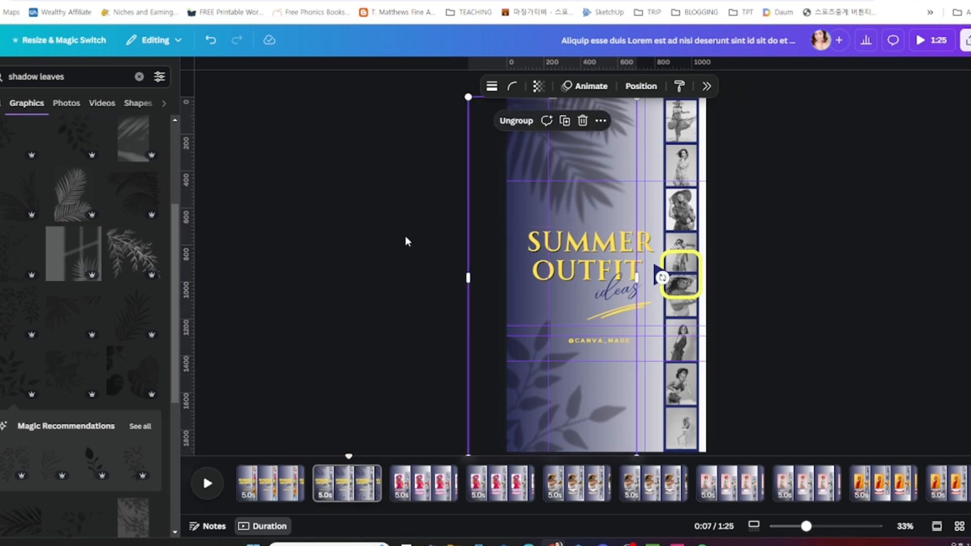
# - Place palm-leaf shadow graphics across the top and bottom of page 1
pyautogui.click(499, 483)
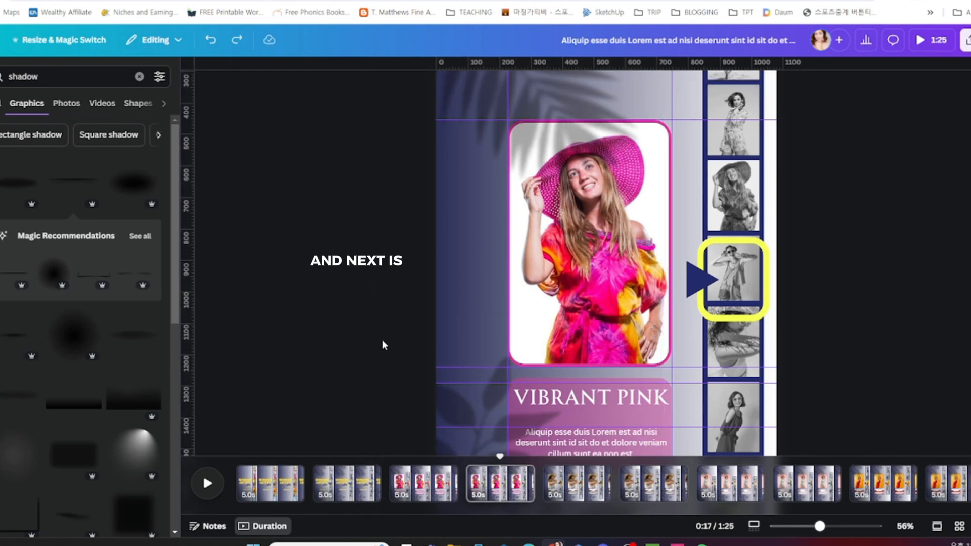
# - Copy the palm-leaf shadows onto the Vibrant Pink page
pyautogui.click(588, 248)
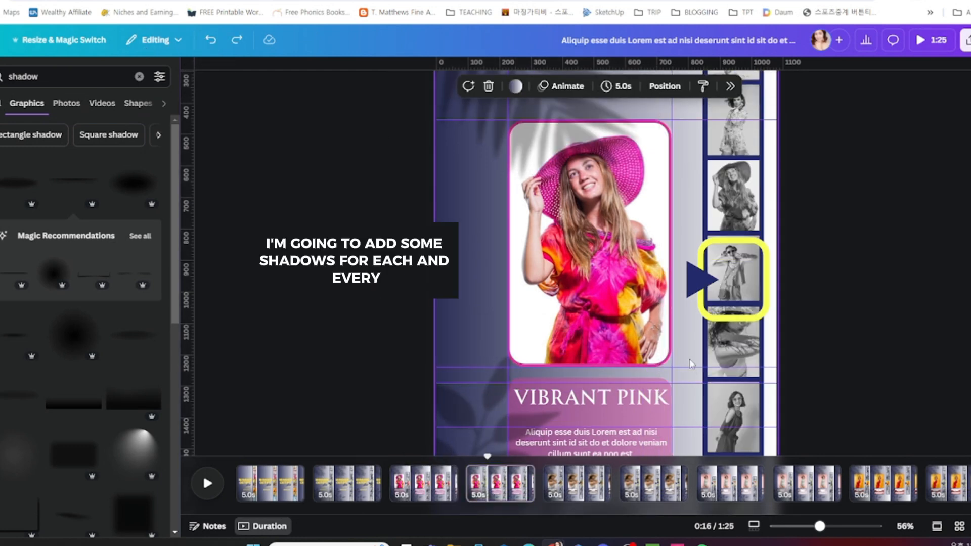
pyautogui.click(652, 485)
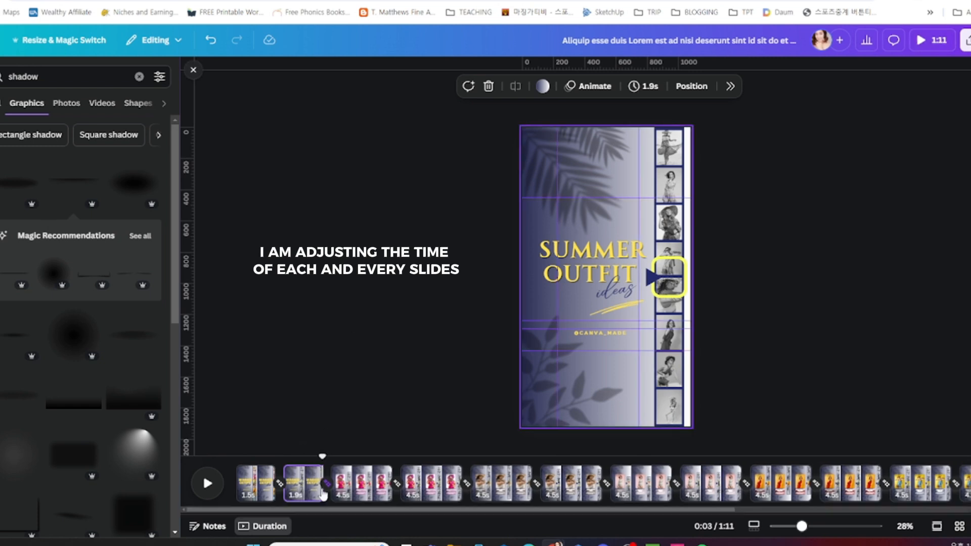
# - Shorten every page to about 1.7–1.9 seconds, cutting the video to roughly 31 seconds
pyautogui.click(344, 484)
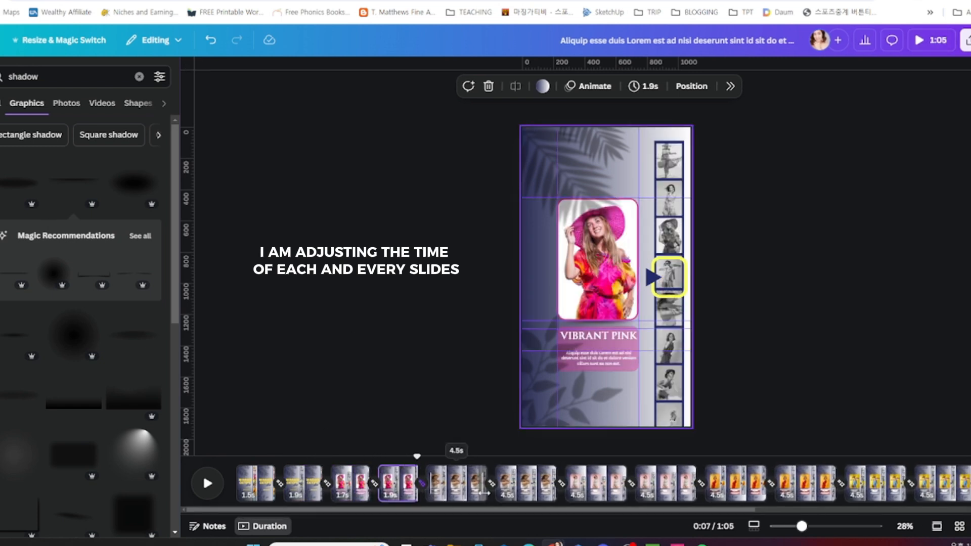
pyautogui.click(445, 483)
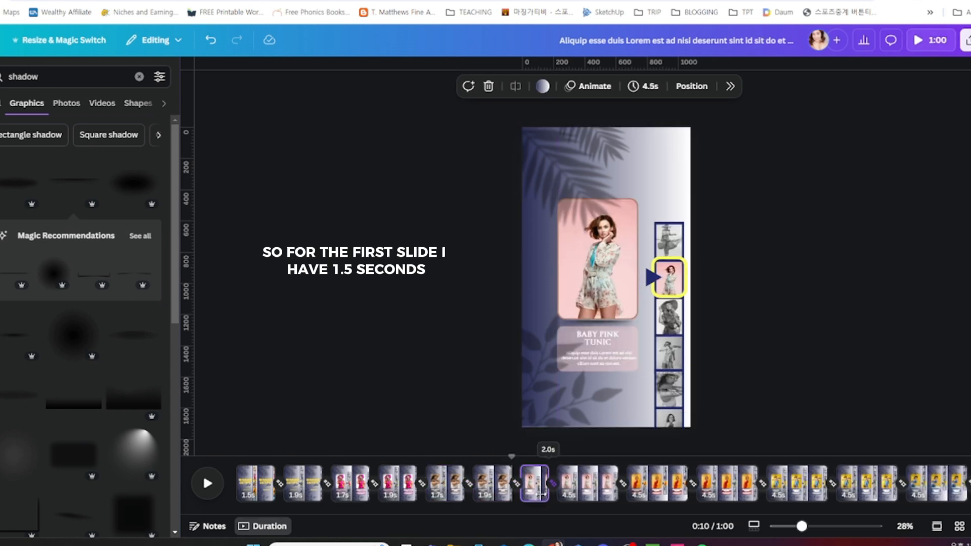
pyautogui.click(582, 483)
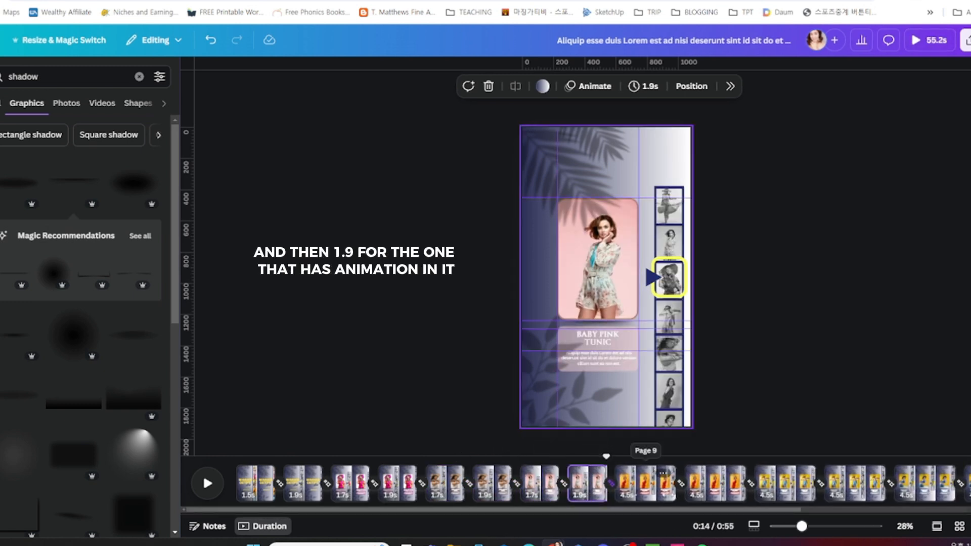
pyautogui.click(674, 484)
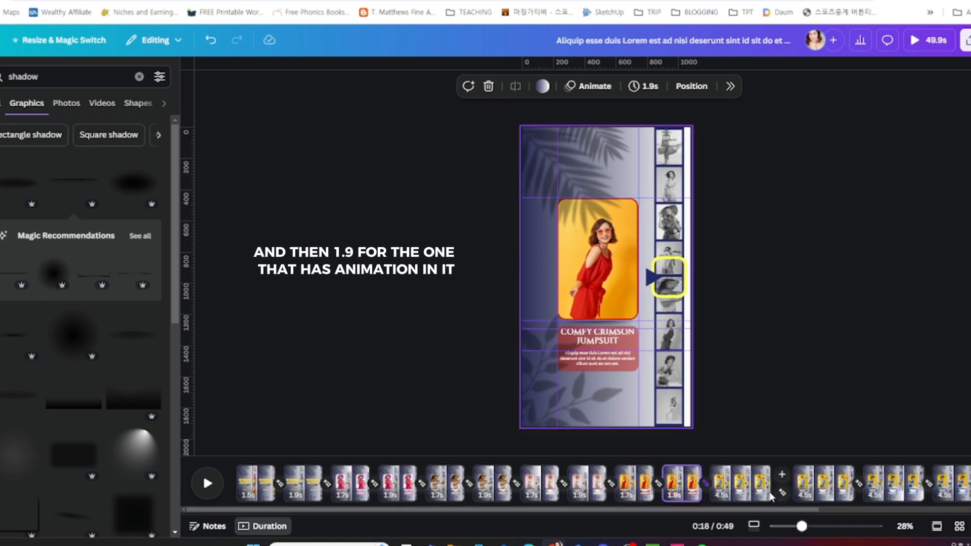
pyautogui.click(721, 483)
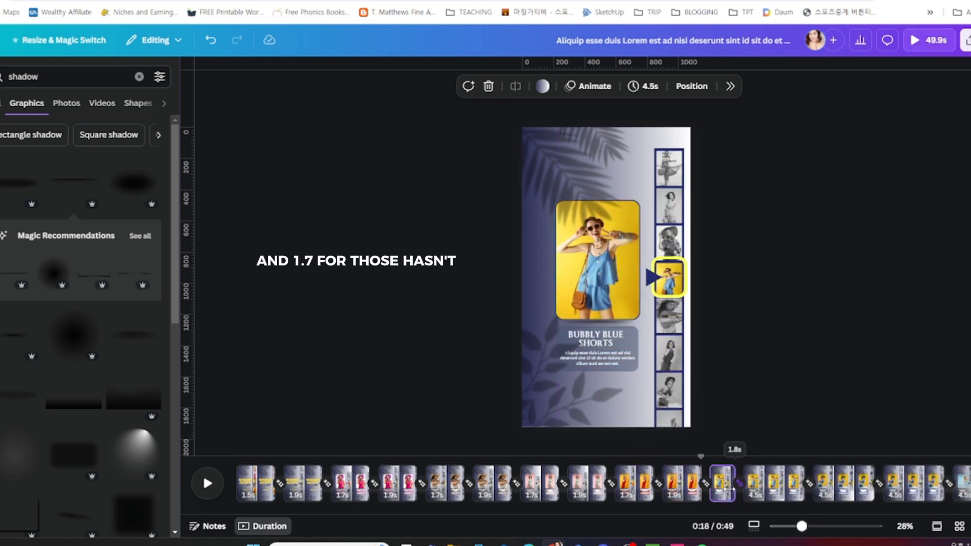
pyautogui.click(777, 483)
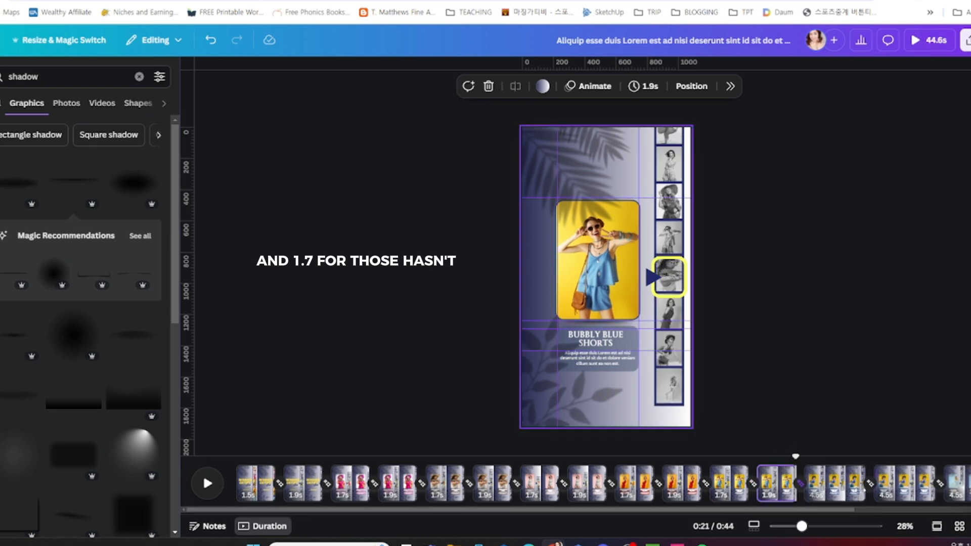
pyautogui.click(818, 483)
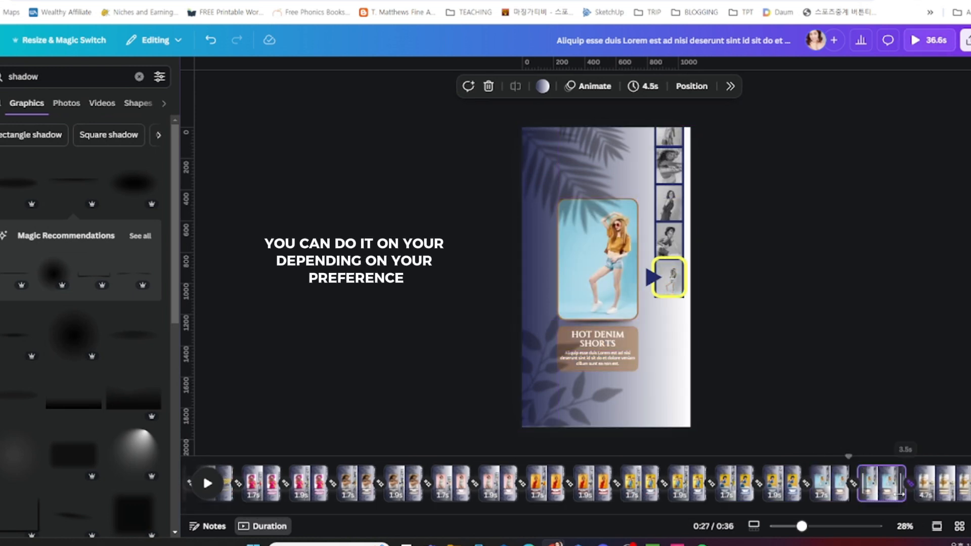
pyautogui.click(869, 484)
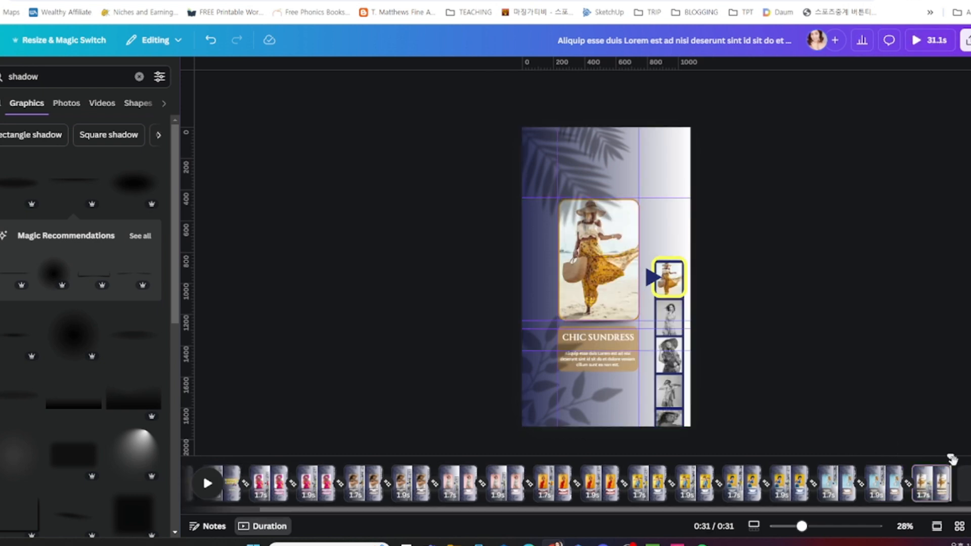
pyautogui.click(206, 484)
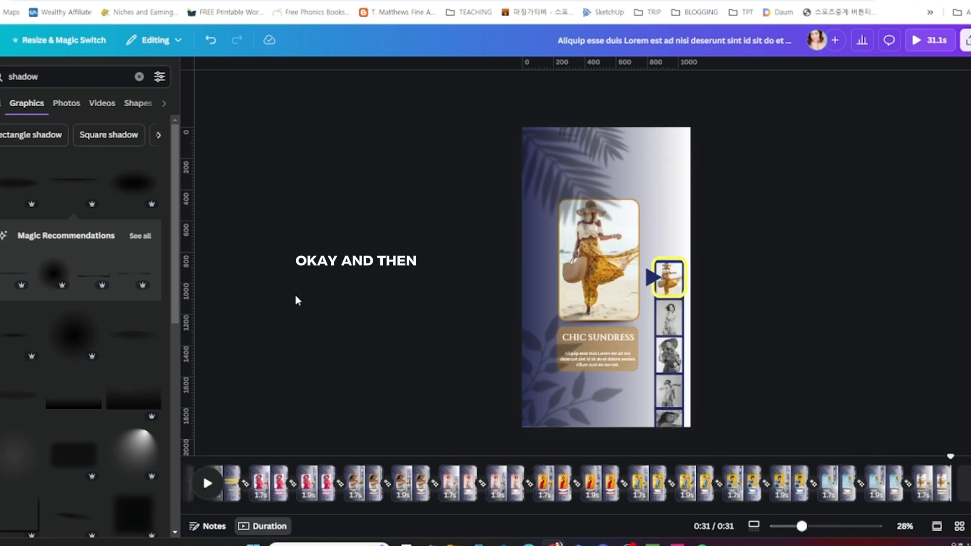
pyautogui.click(927, 39)
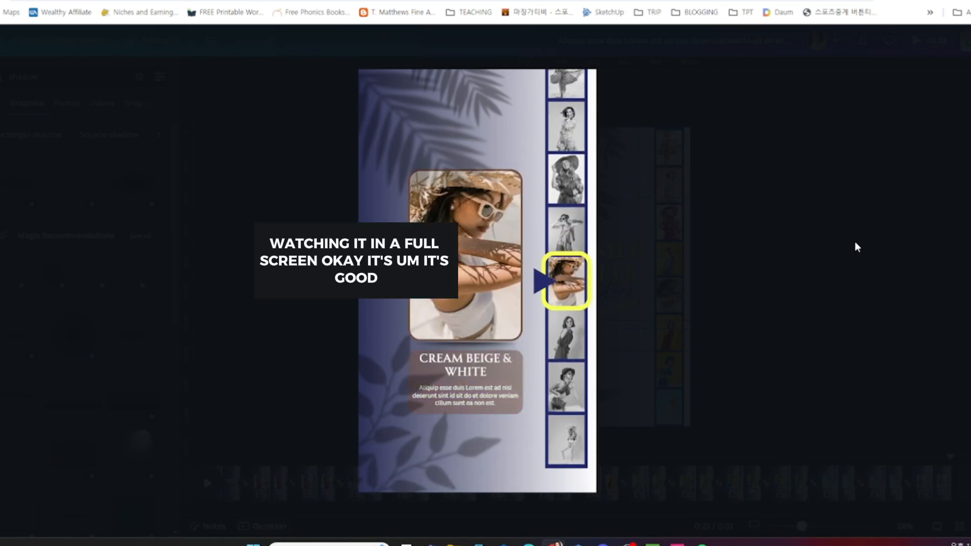
pyautogui.click(540, 280)
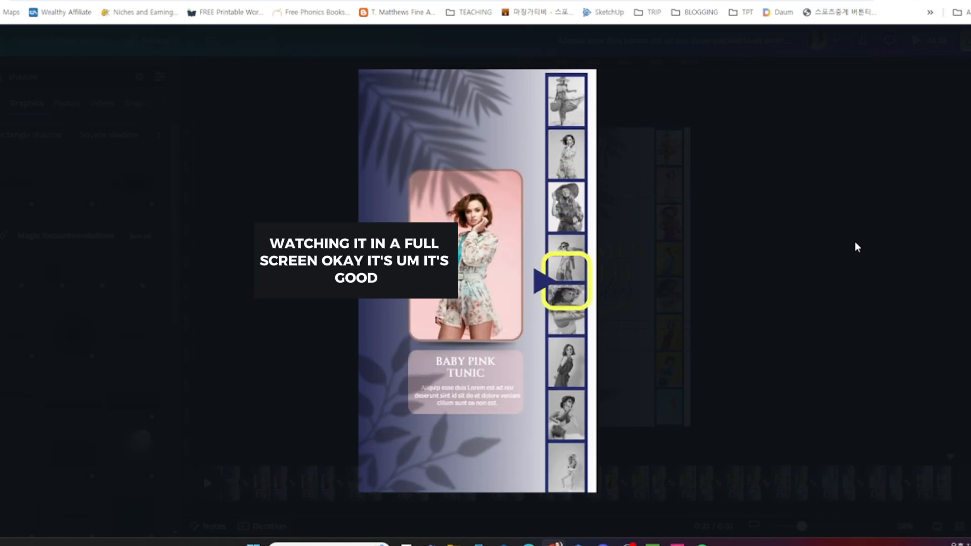
pyautogui.click(564, 282)
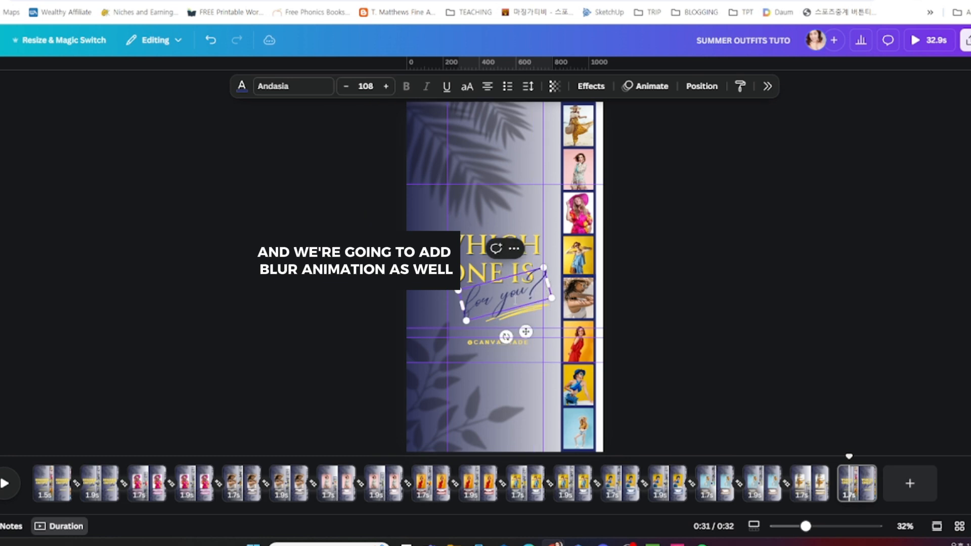
# - Give the closing 'Which one is for you?' text a Blur on-enter animation
pyautogui.click(589, 86)
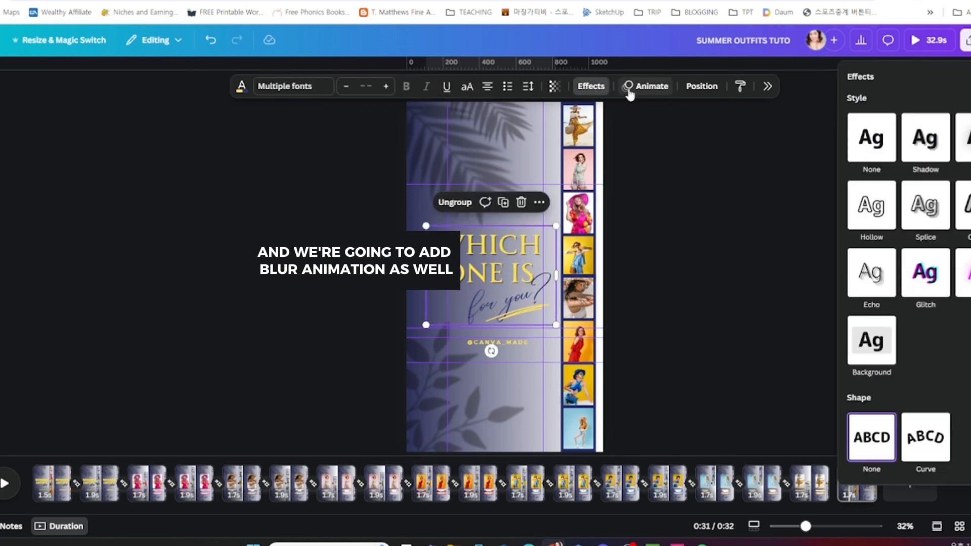
pyautogui.click(650, 86)
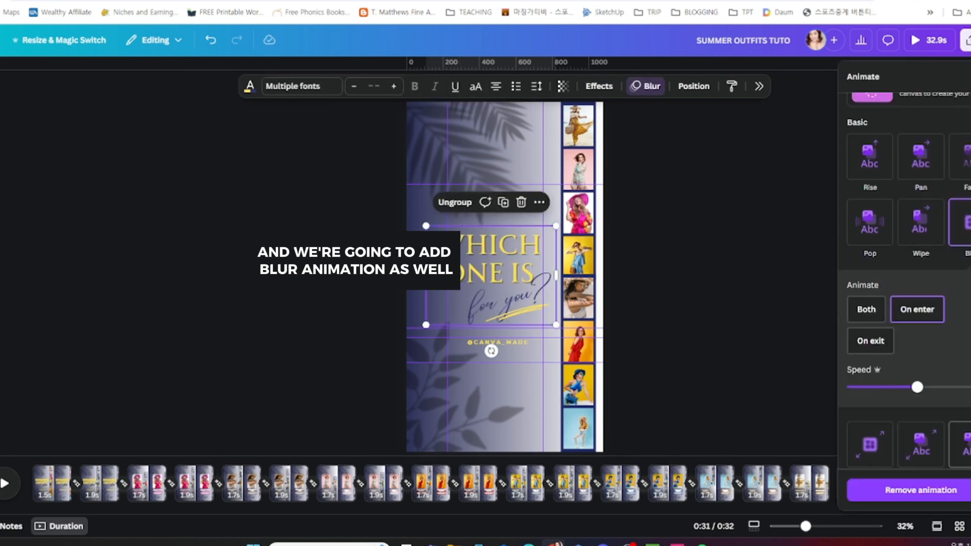
pyautogui.scroll(-3)
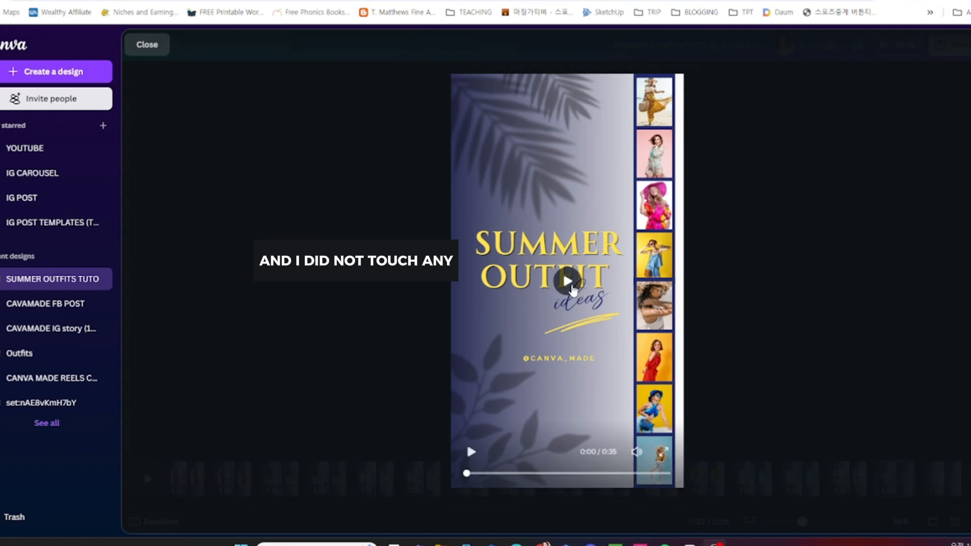
# - Play the finished 35-second Summer Outfit ideas video
pyautogui.click(566, 281)
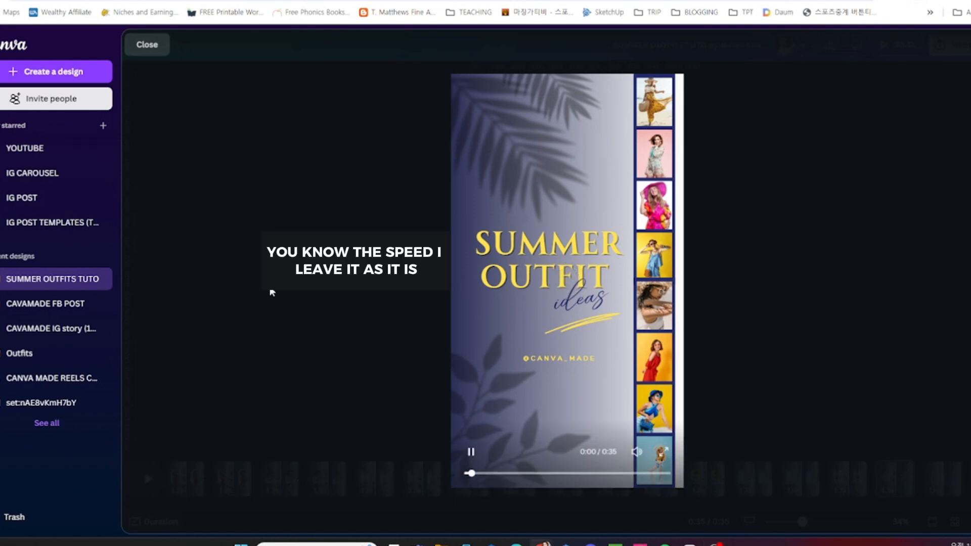